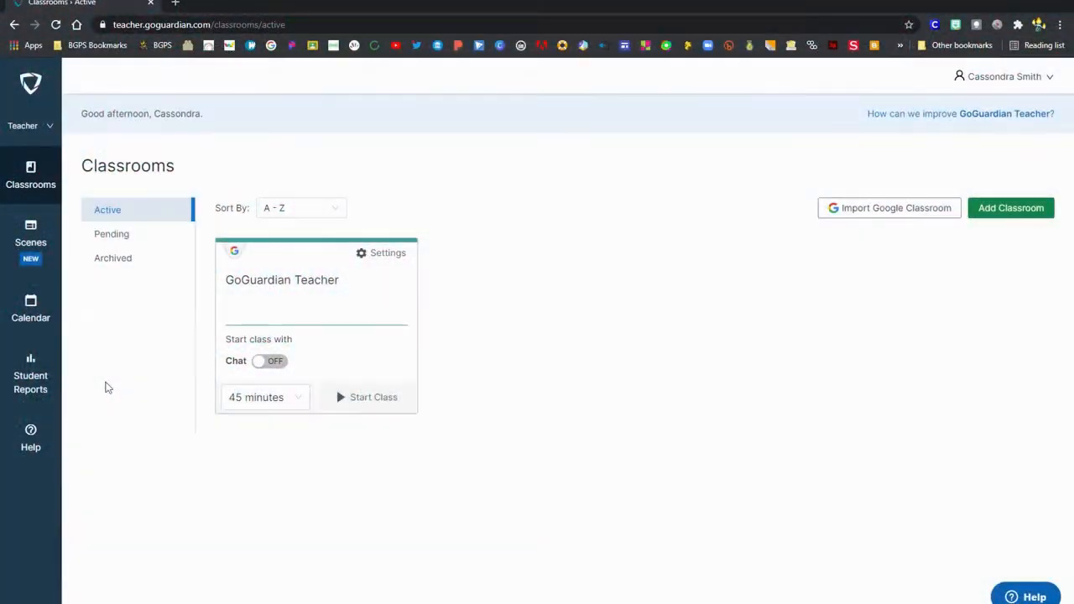
mouse_move(367, 397)
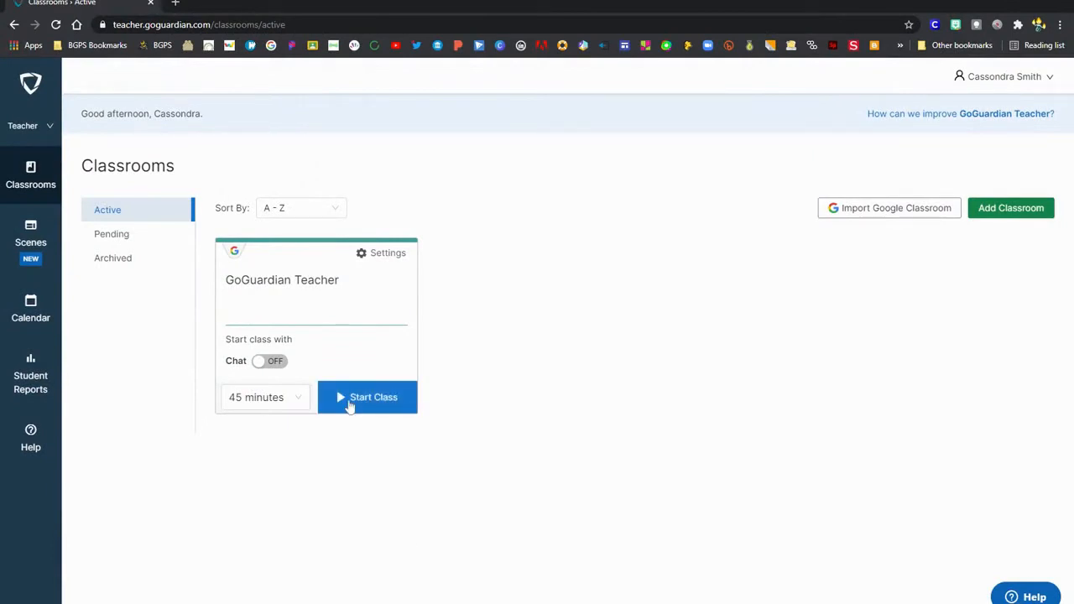
- Start a live session for the GoGuardian Teacher class and return to the student screens grid
left_click(367, 397)
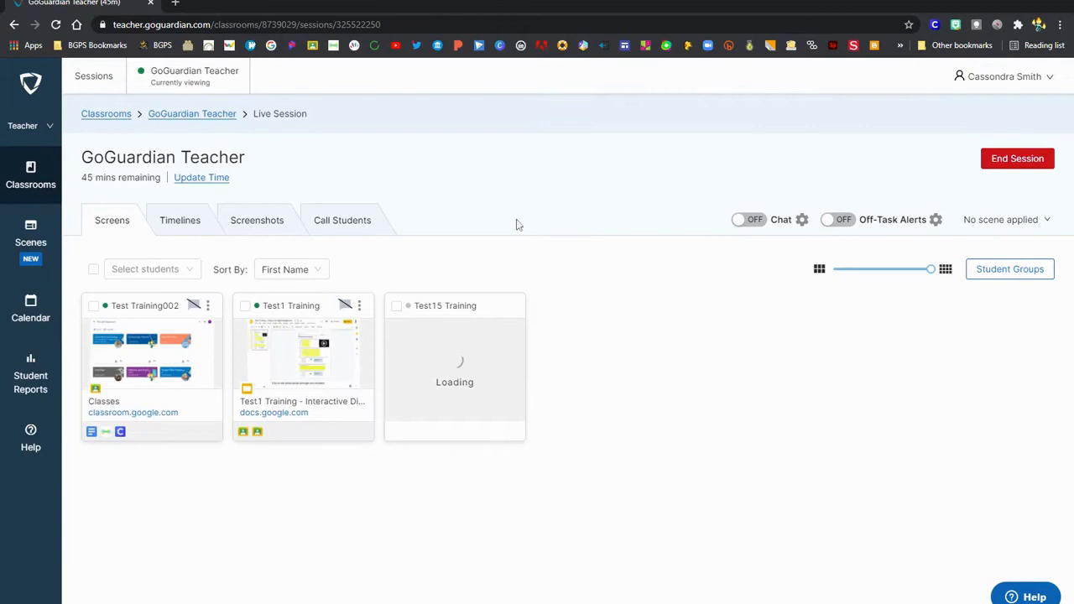
mouse_move(257, 220)
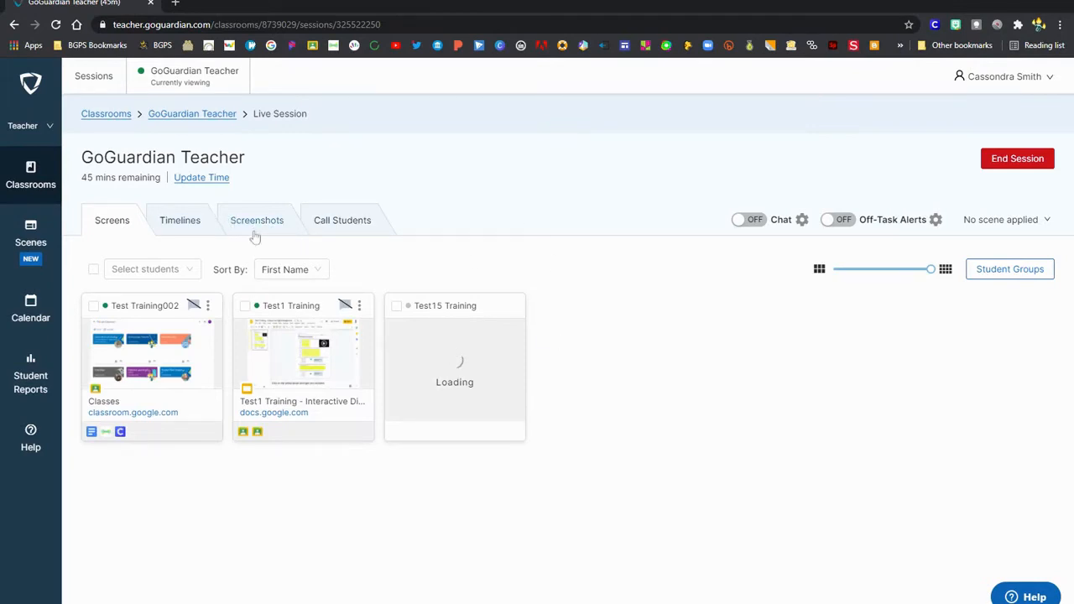
left_click(257, 220)
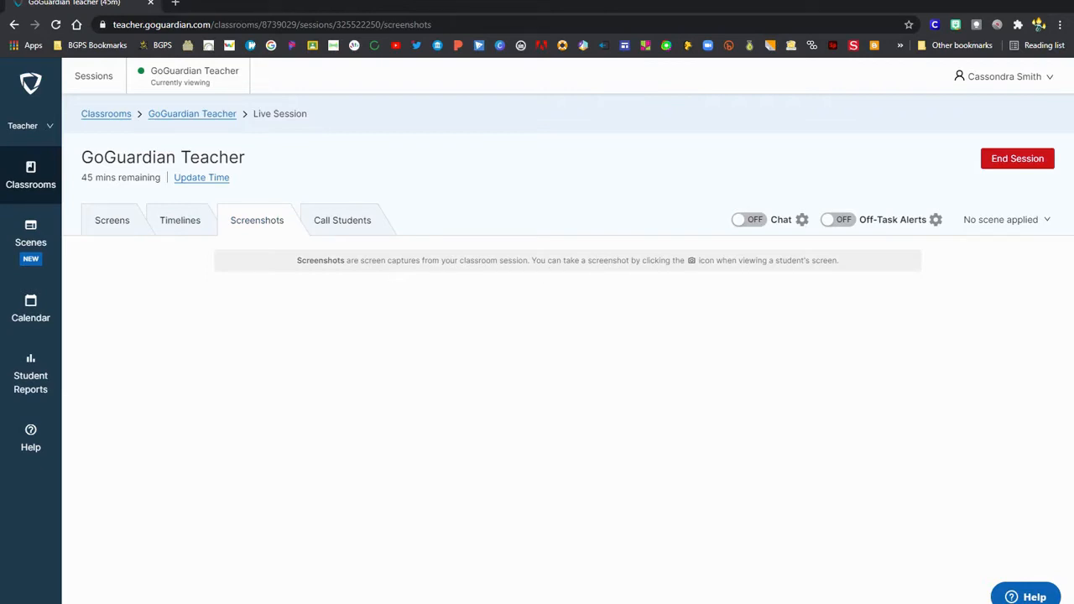
left_click(111, 220)
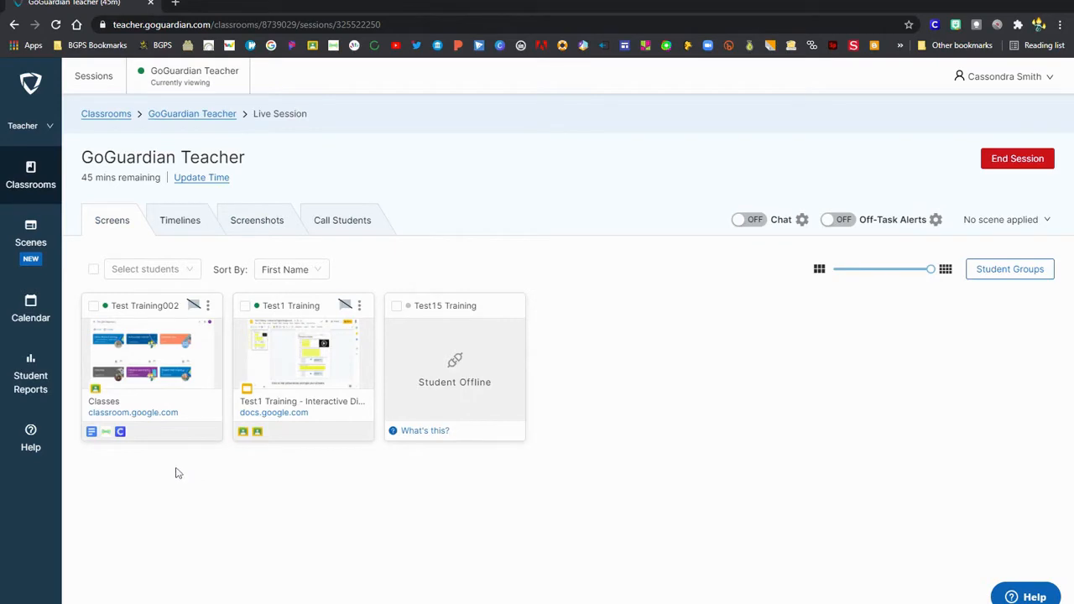
mouse_move(152, 353)
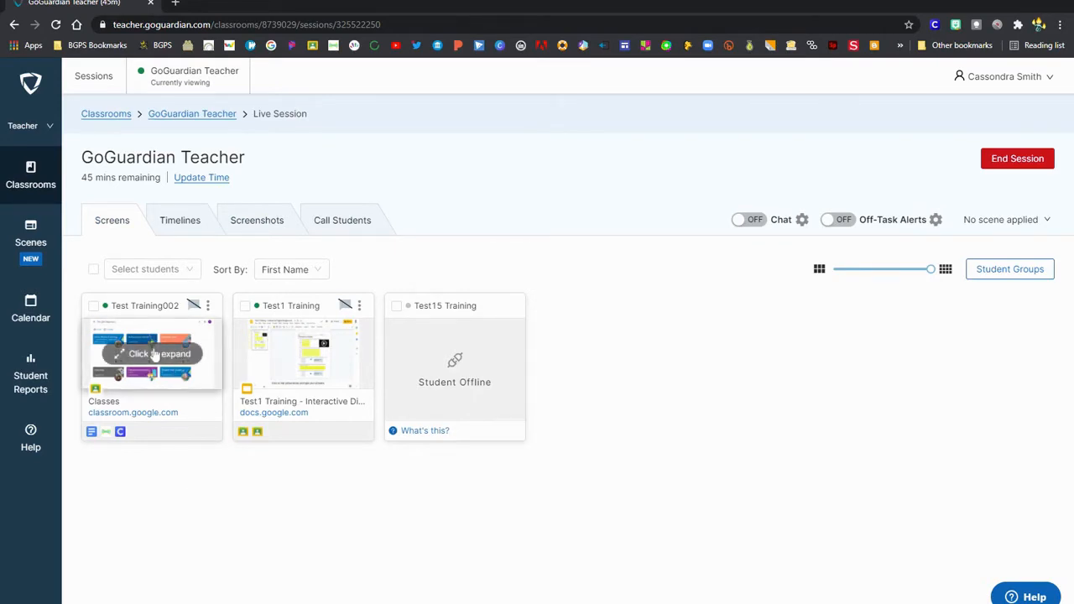
- Capture two screenshots of Test Training002's screen, one of Classroom and one of YouTube
left_click(152, 353)
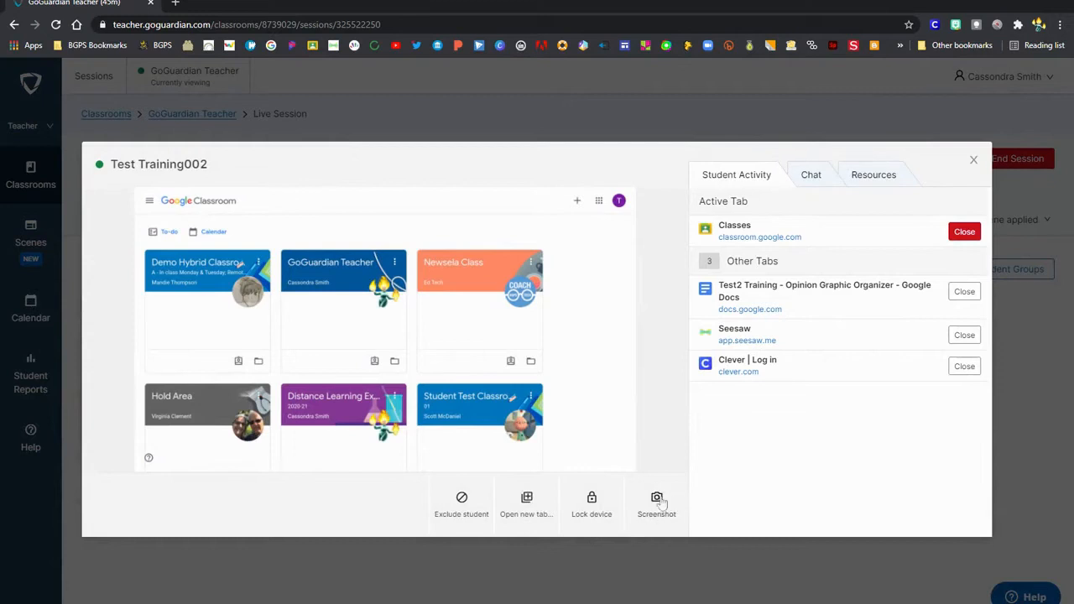
left_click(656, 503)
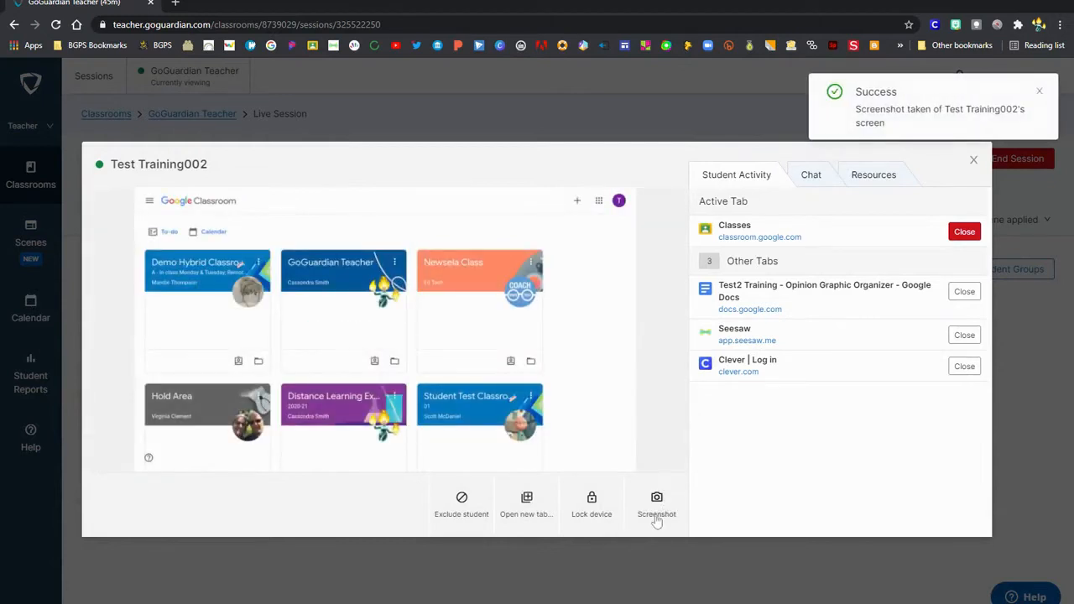
mouse_move(843, 261)
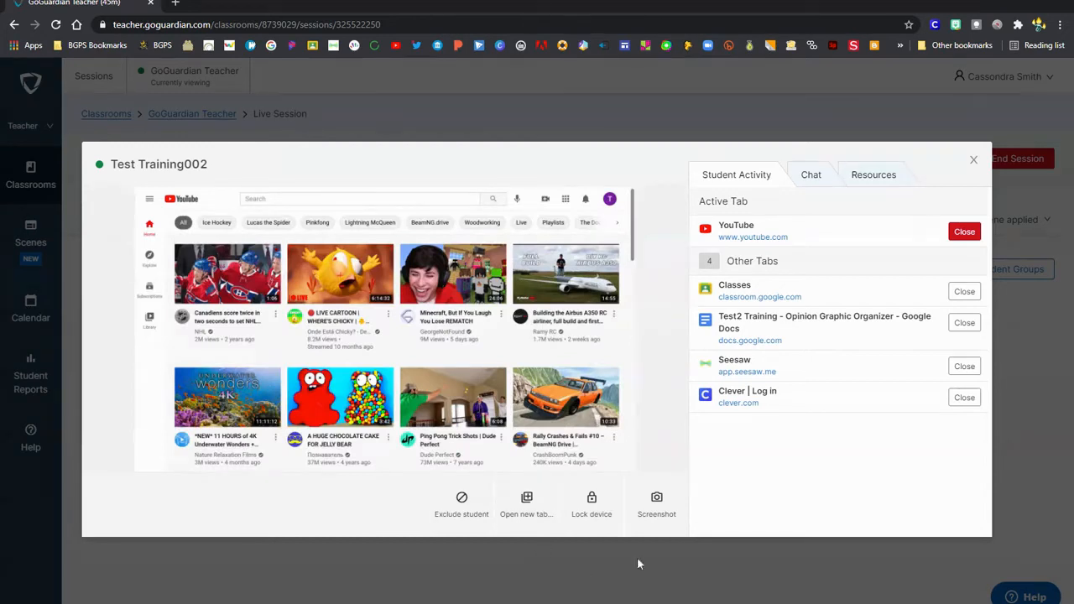
mouse_move(657, 504)
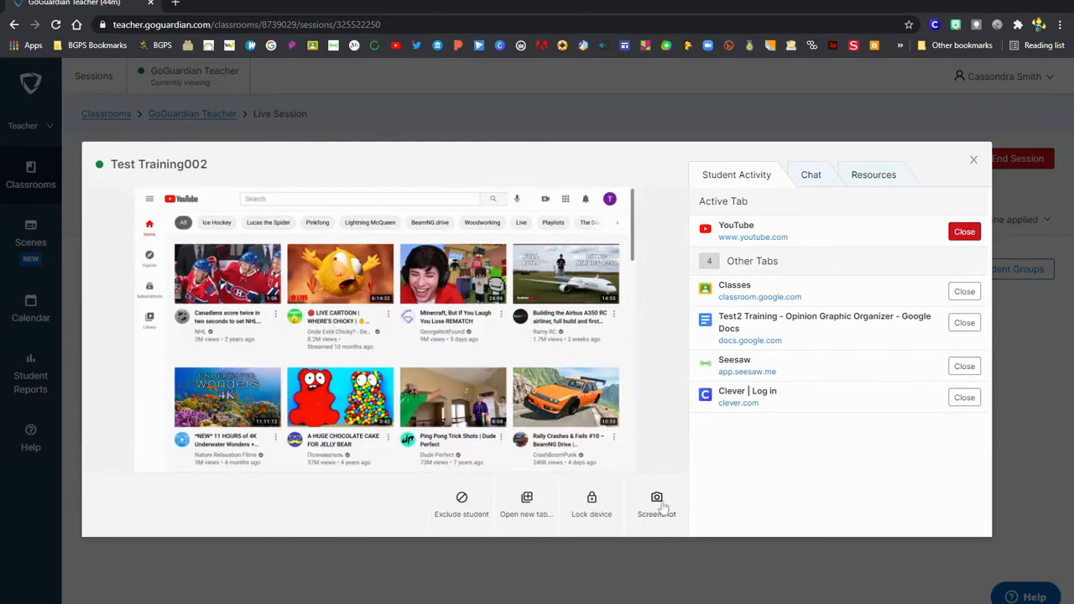
left_click(656, 502)
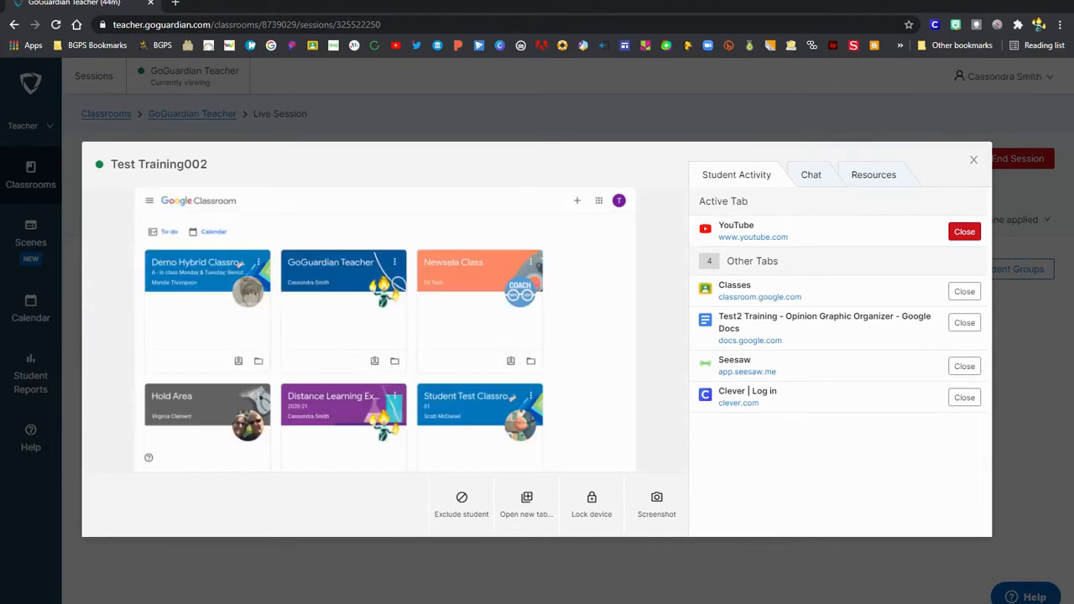
left_click(964, 232)
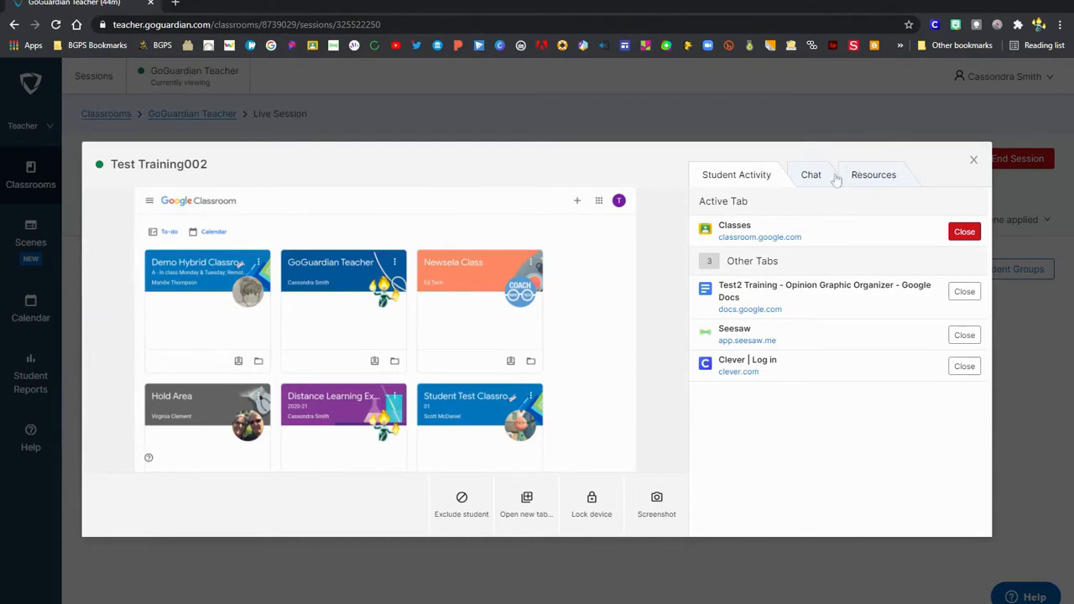
mouse_move(971, 162)
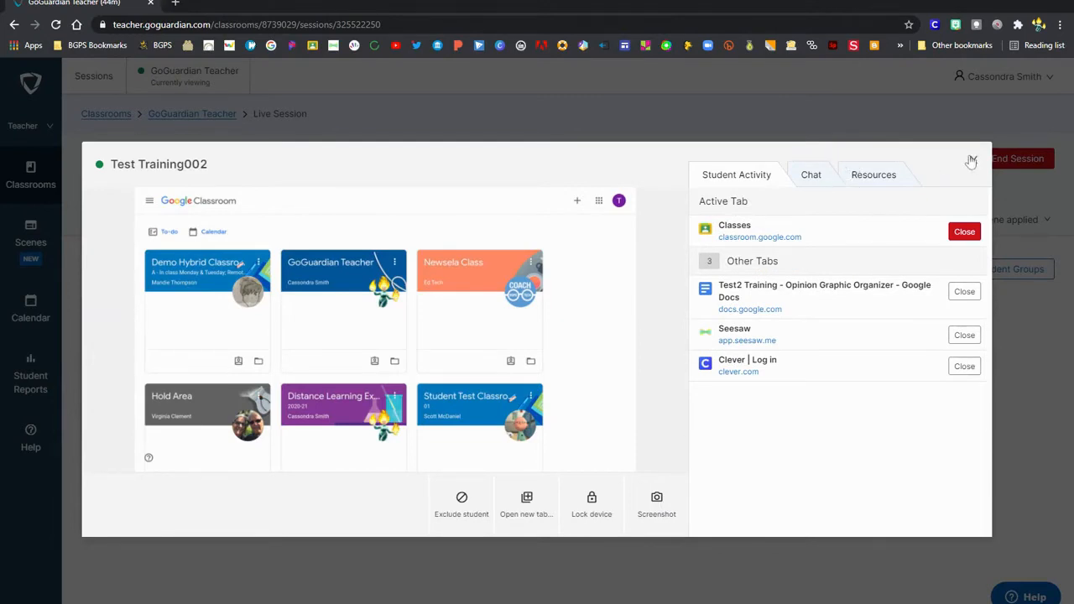
left_click(972, 160)
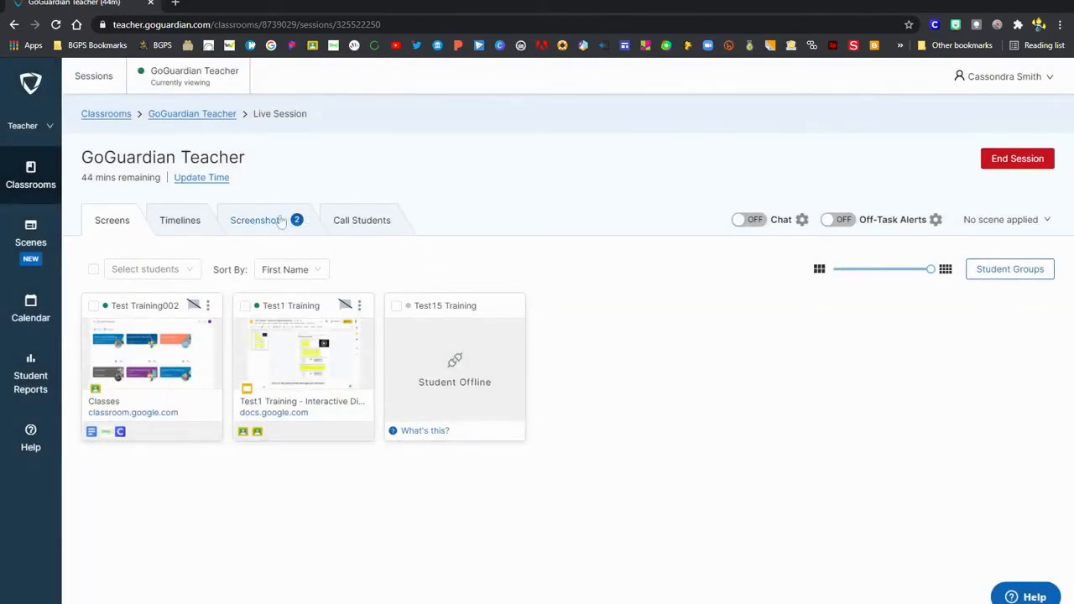
- Show Test Training002's two screenshots with the Save to Drive option
left_click(256, 220)
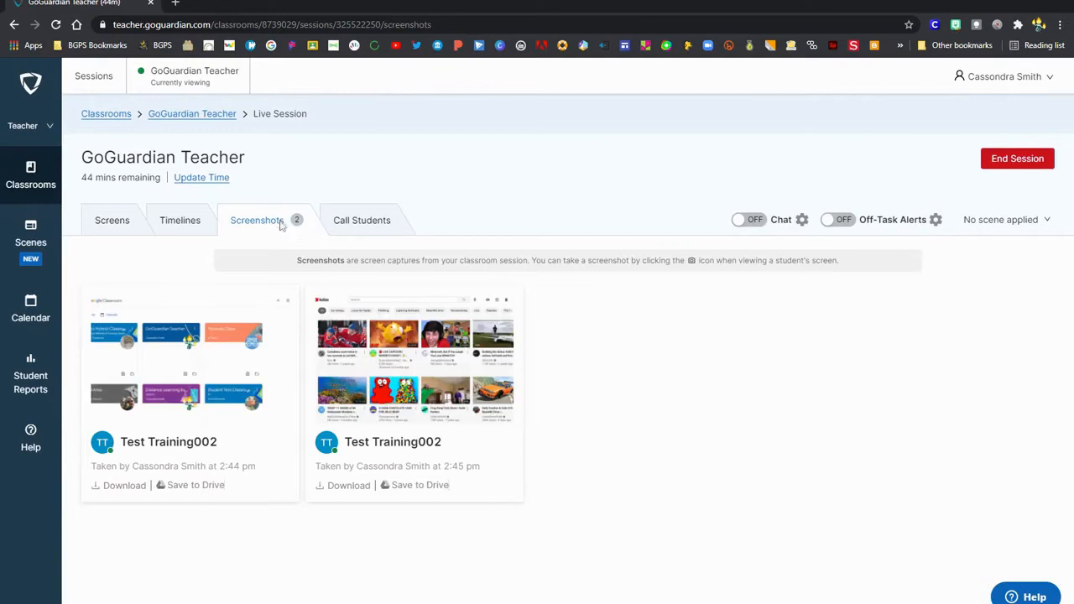
mouse_move(451, 405)
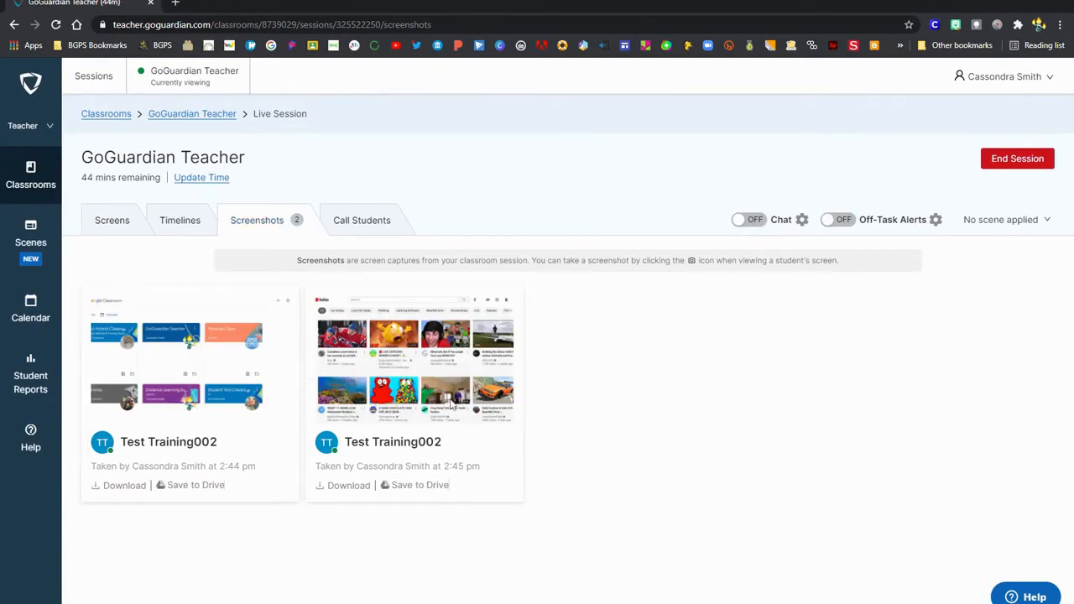
left_click(421, 485)
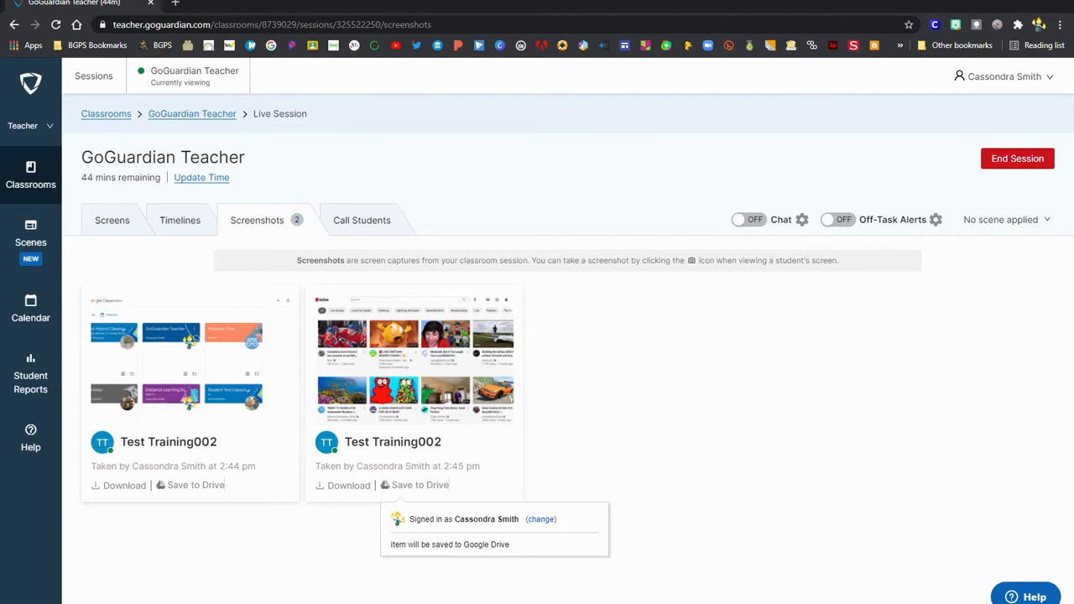
mouse_move(599, 316)
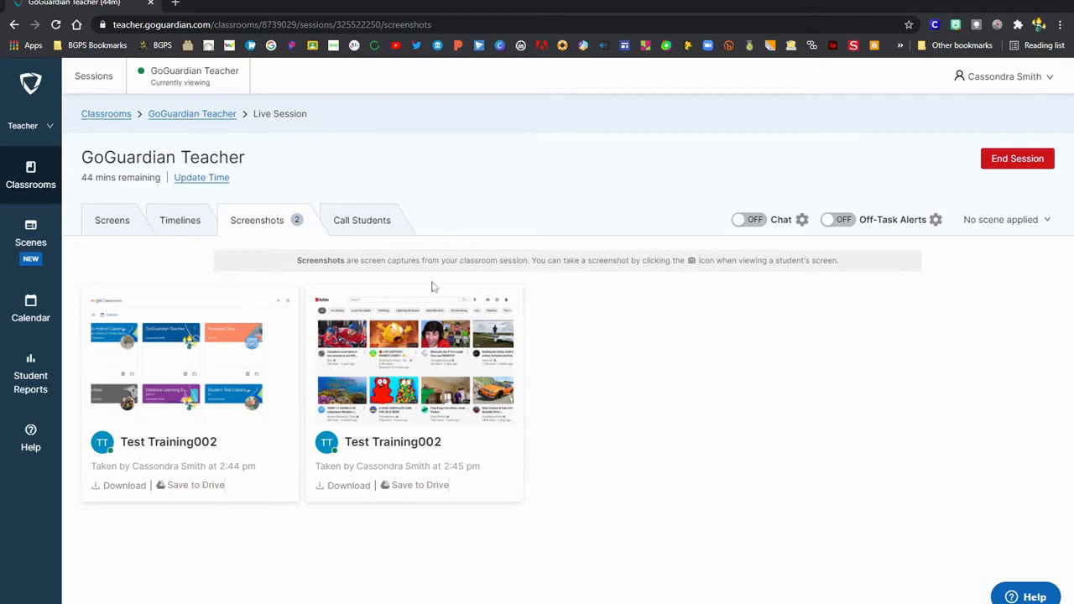
mouse_move(31, 373)
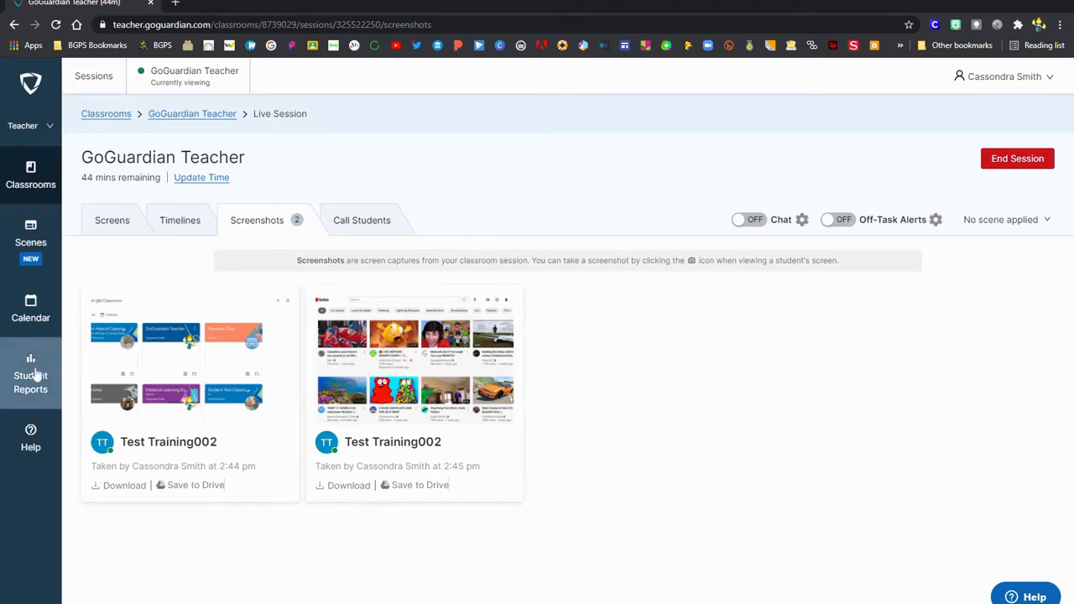
- Open Student Reports and select the GoGuardian Teacher class and student Test Training002
left_click(31, 373)
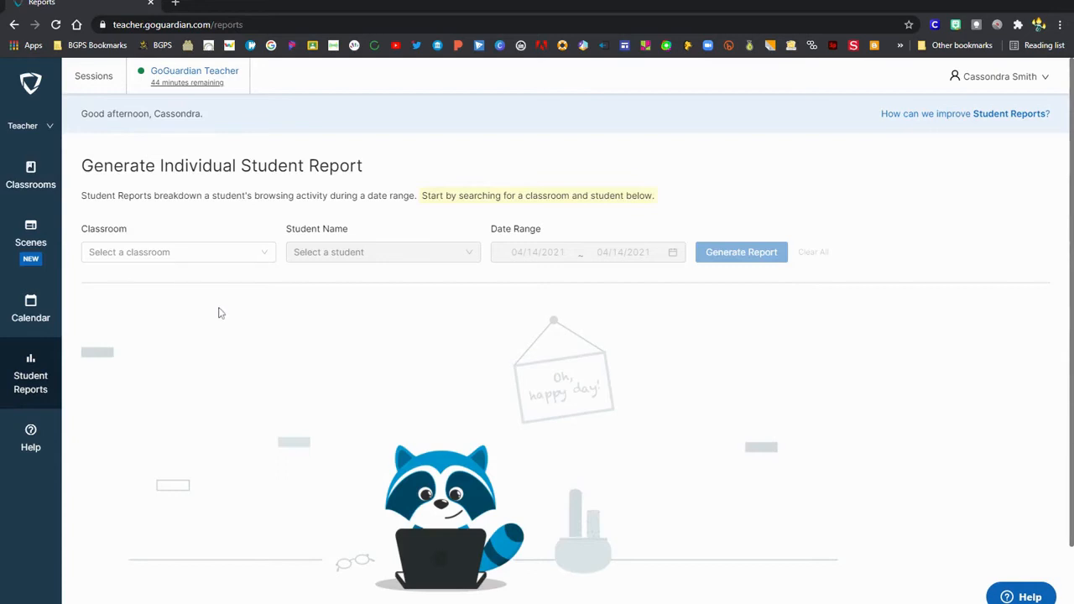
mouse_move(256, 251)
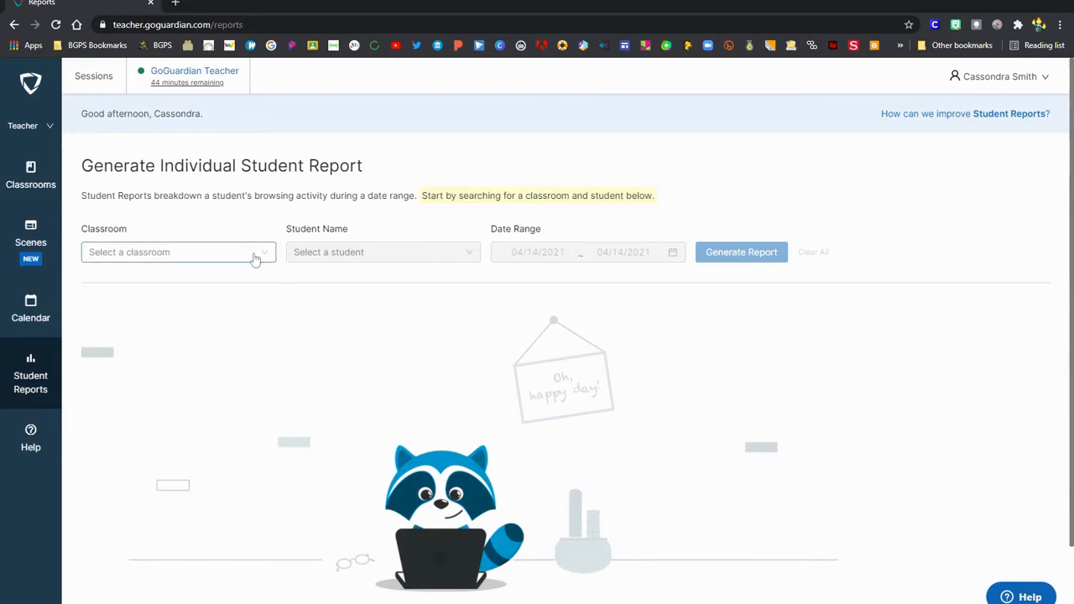
left_click(176, 252)
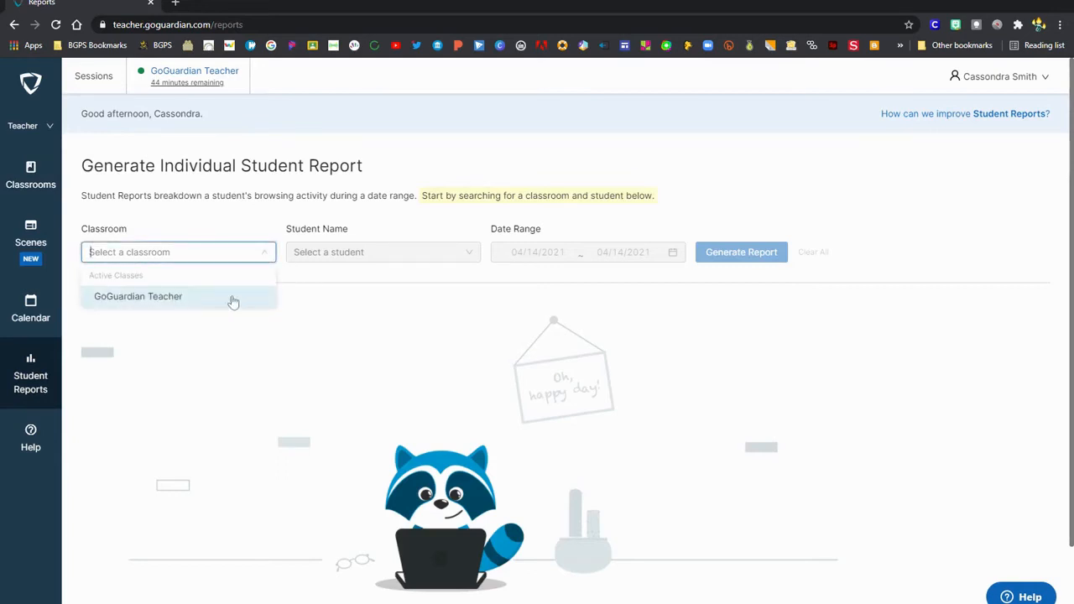
left_click(138, 296)
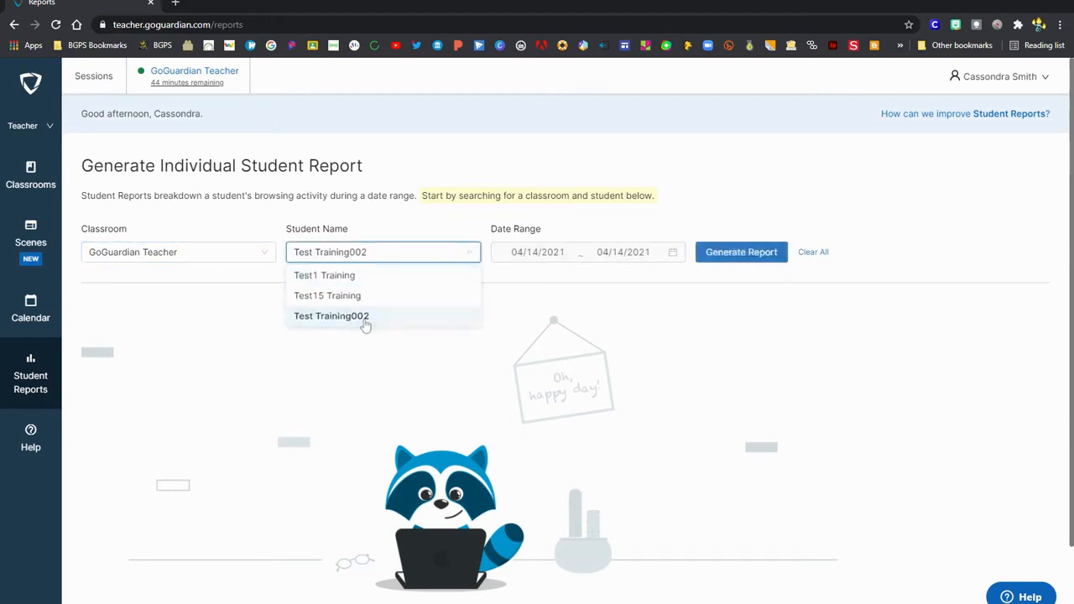
left_click(330, 316)
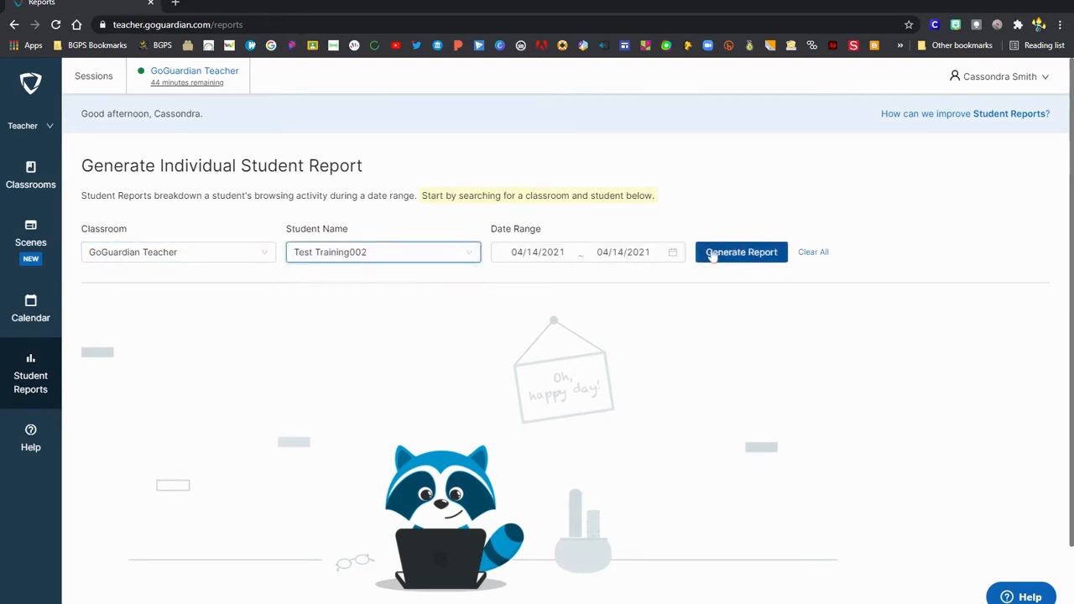
mouse_move(741, 252)
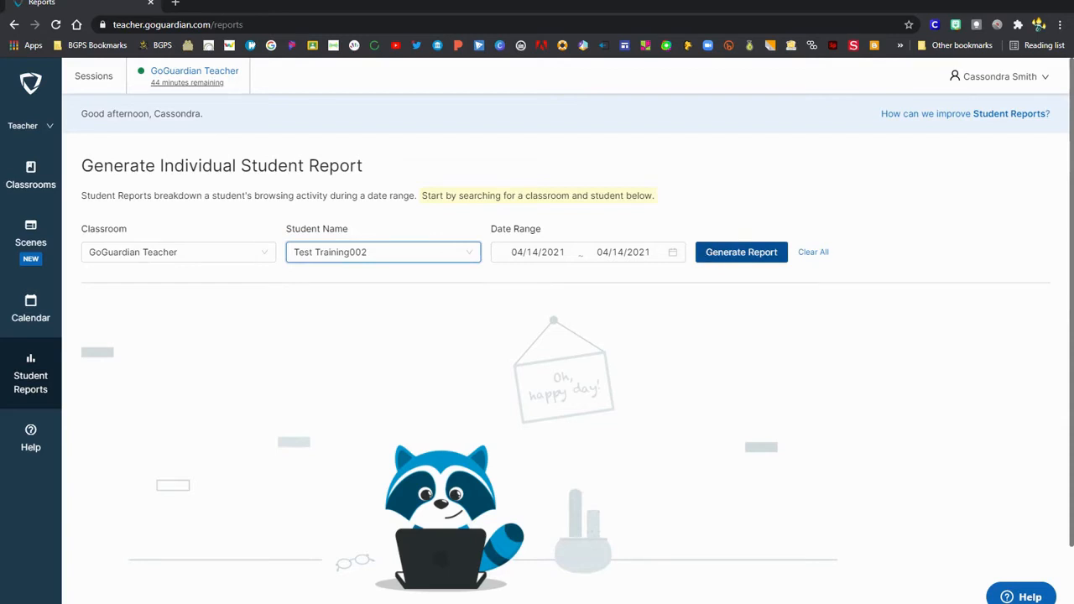
left_click(741, 252)
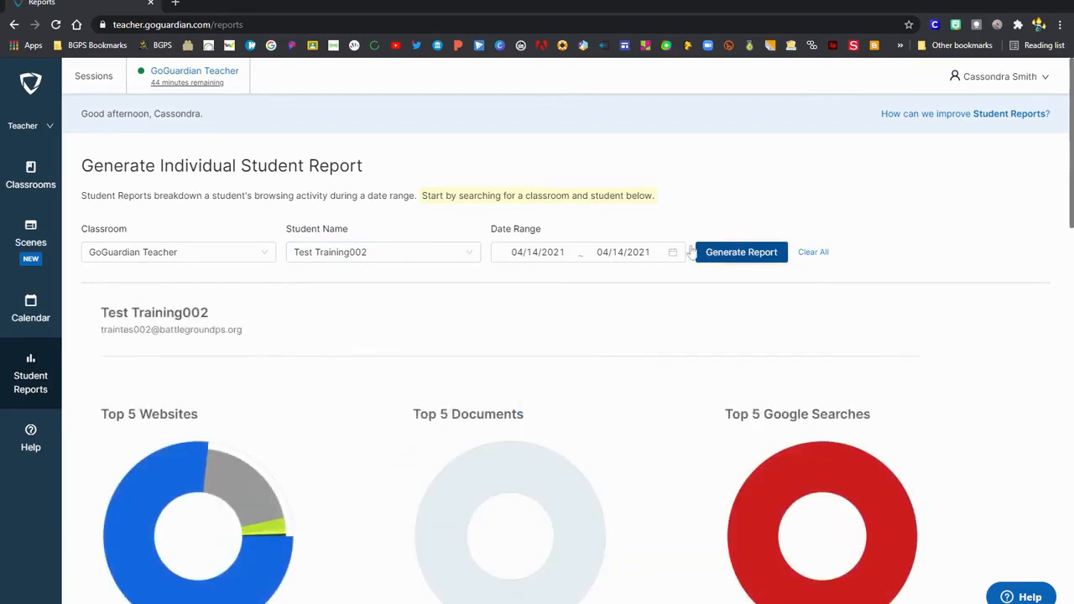
scroll("down", 3)
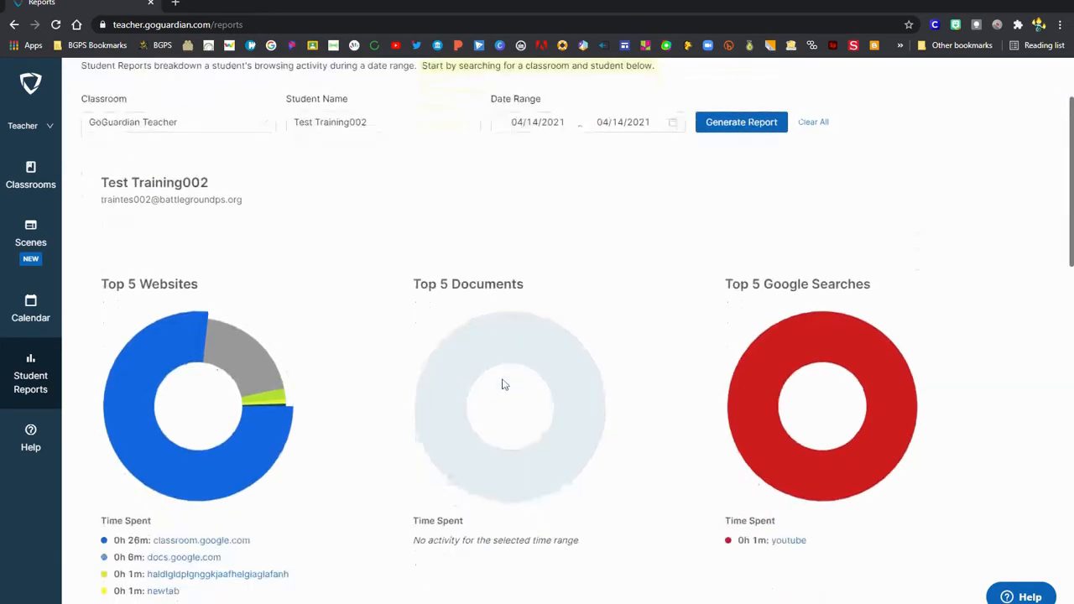
scroll("down", 3)
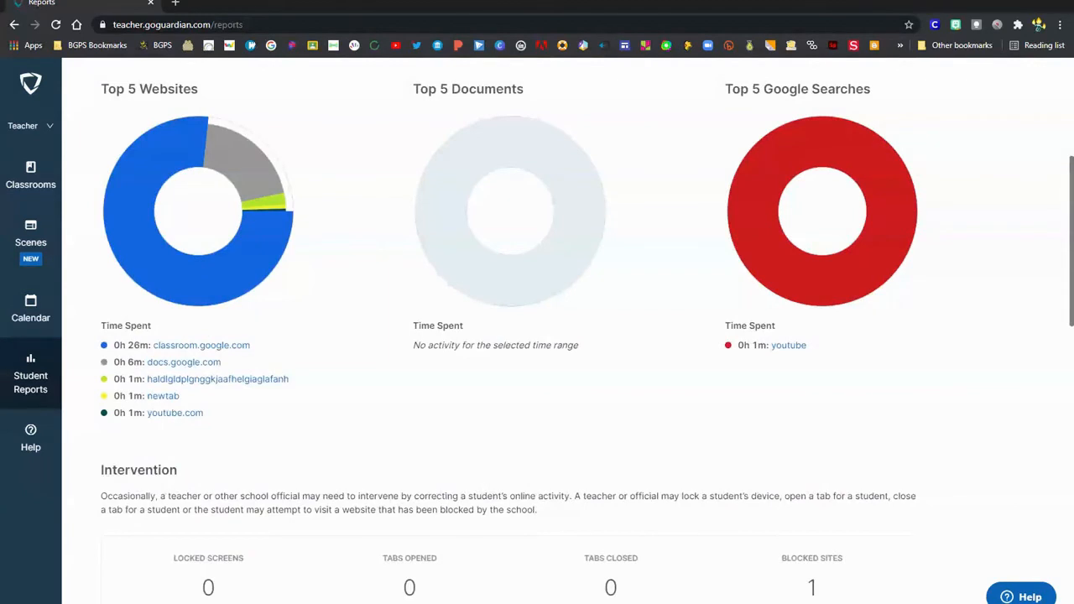
scroll("down", 3)
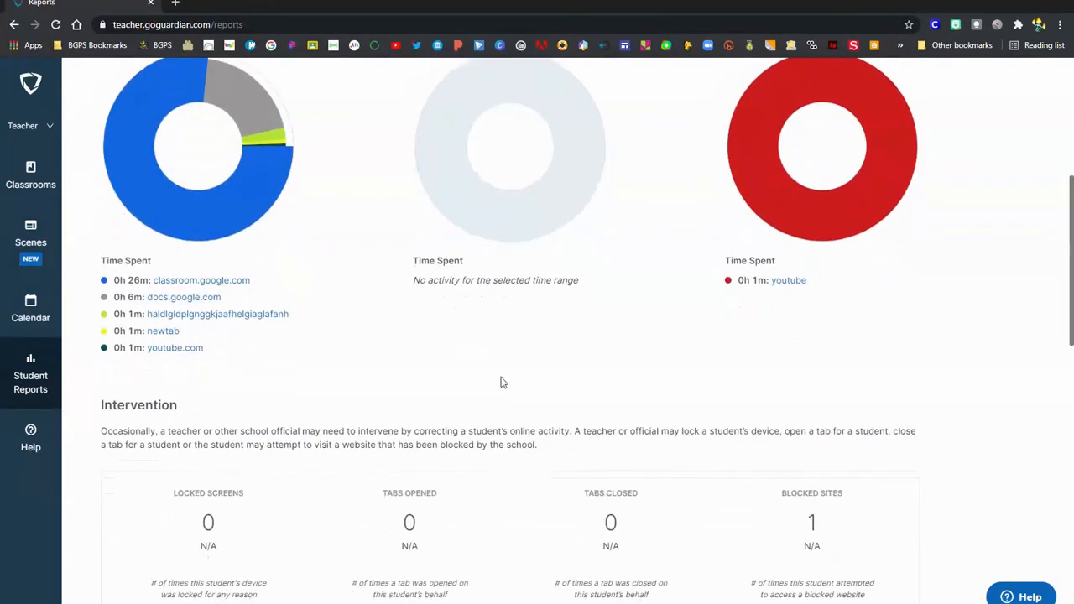
mouse_move(414, 398)
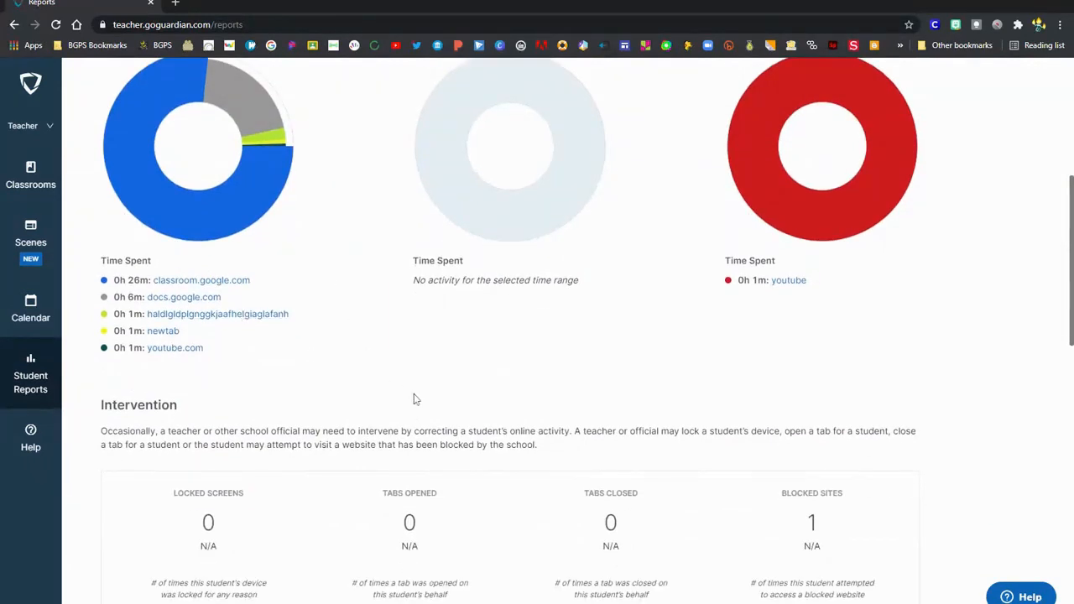
scroll("down", 3)
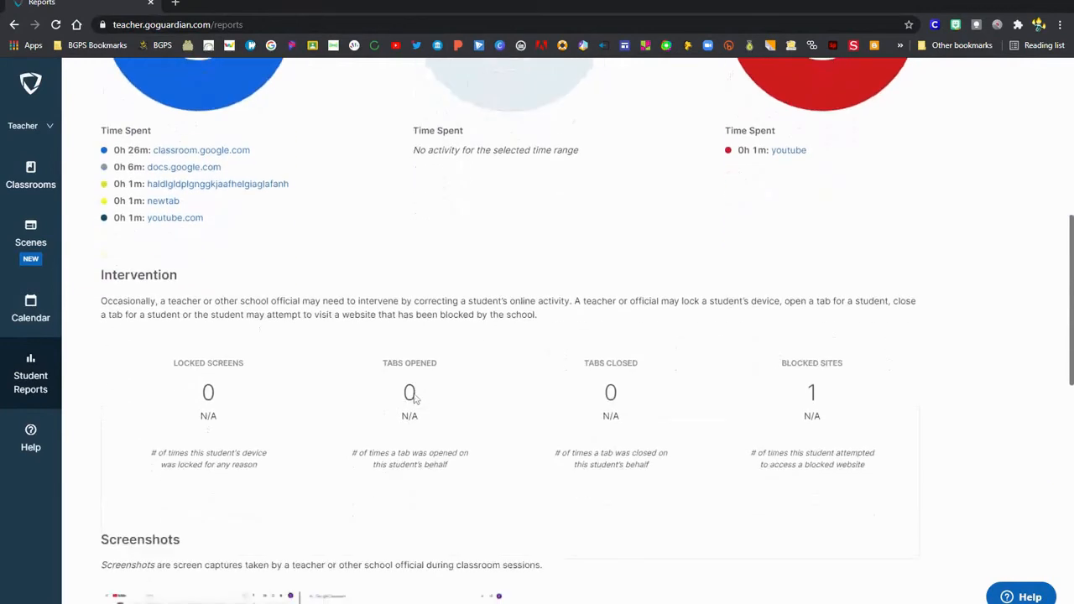
scroll("down", 3)
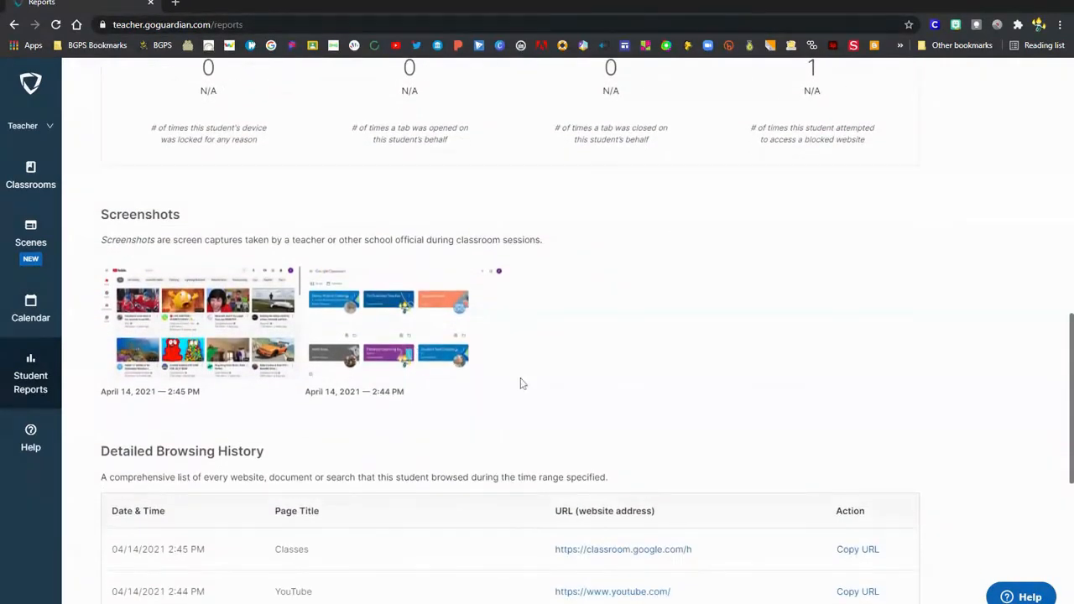
mouse_move(591, 405)
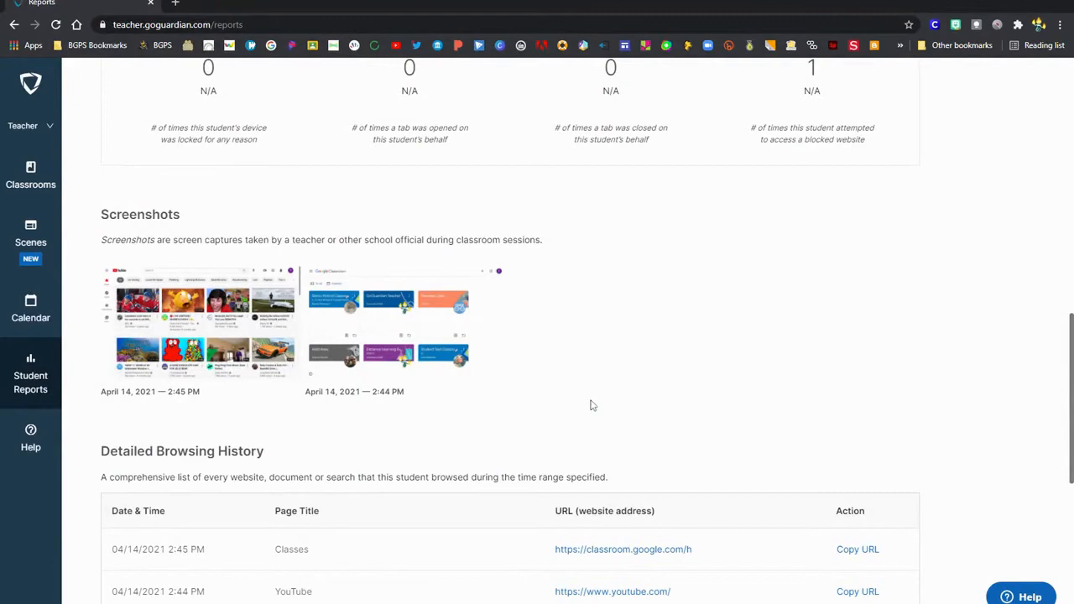
scroll("down", 3)
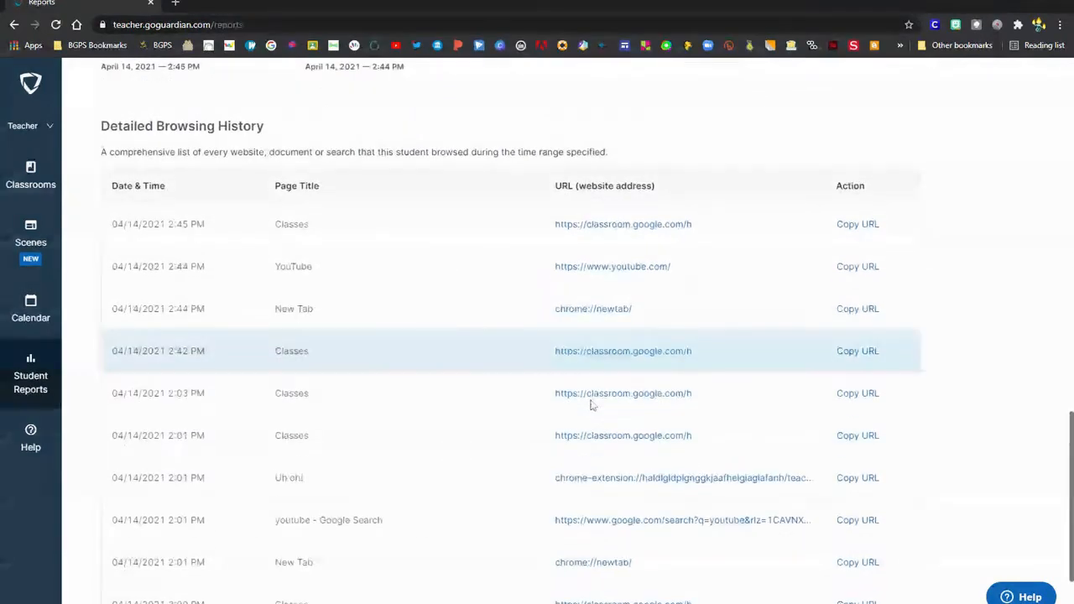
scroll("down", 3)
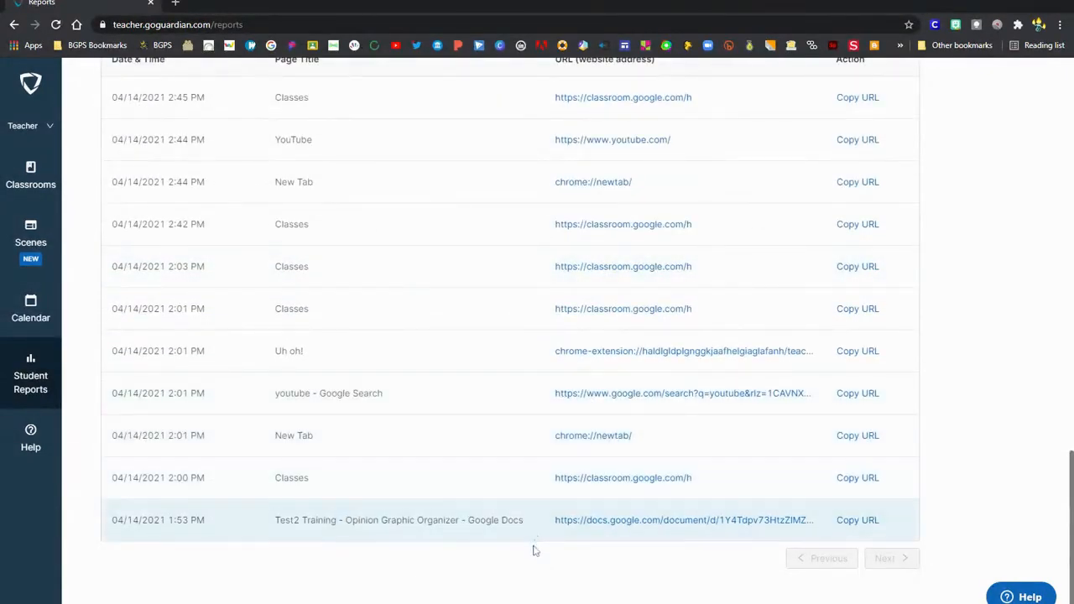
scroll("up", 3)
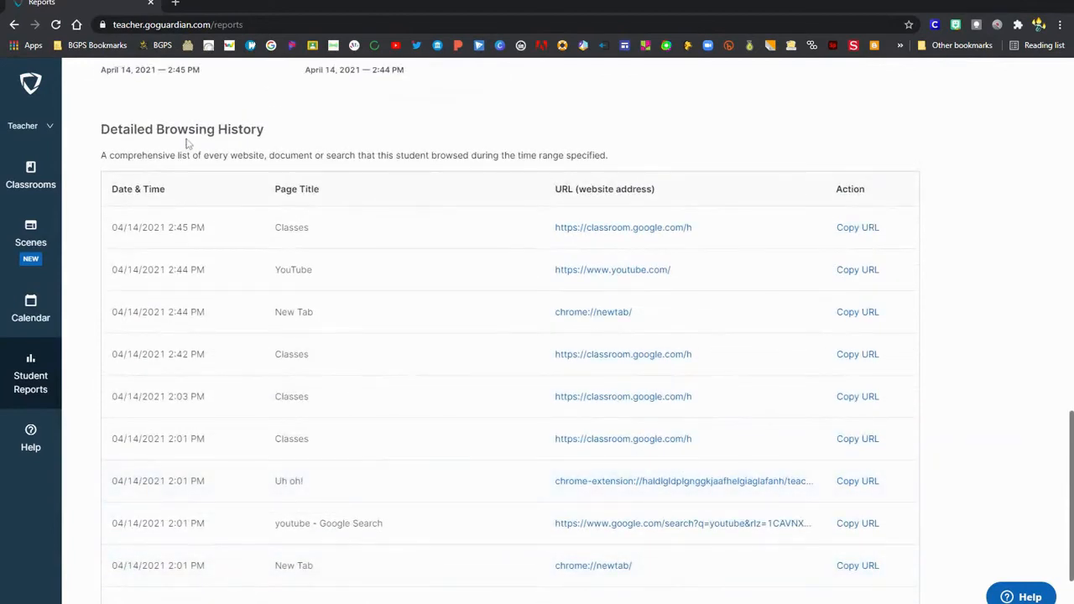
scroll("down", 3)
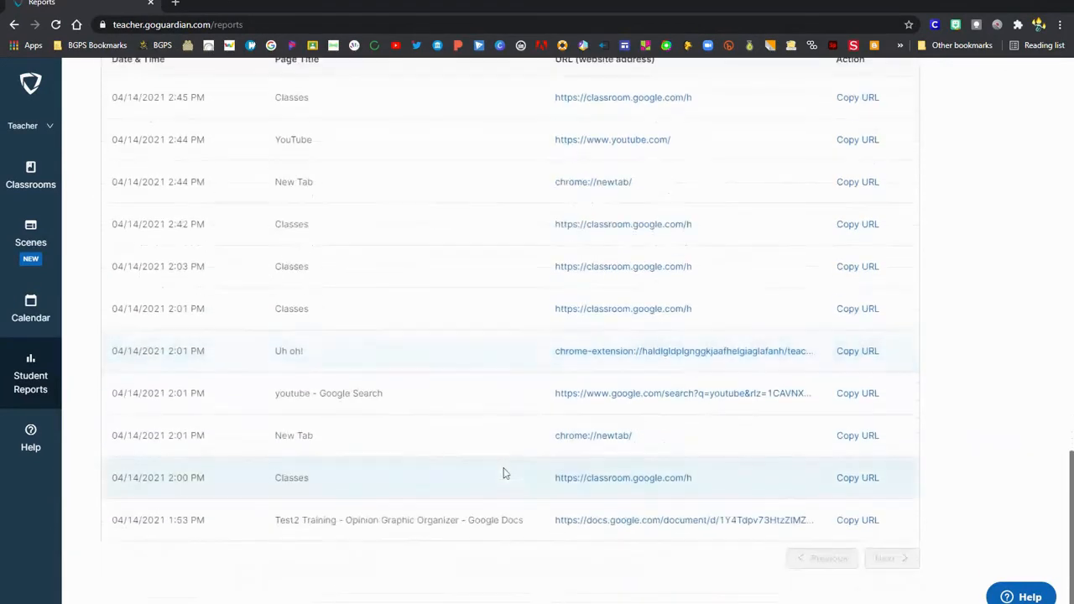
scroll("up", 3)
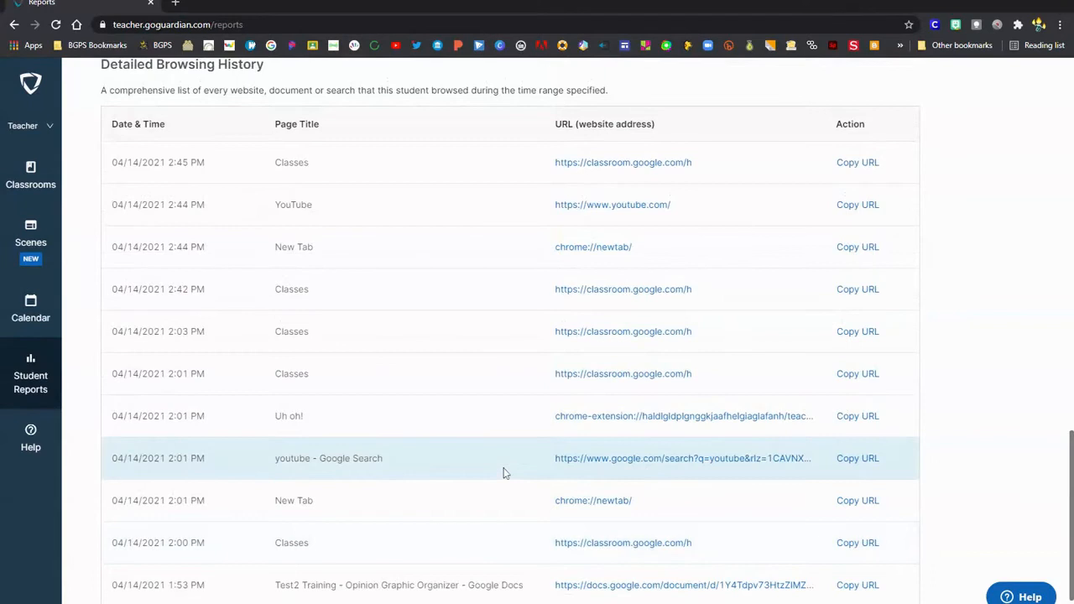
scroll("up", 3)
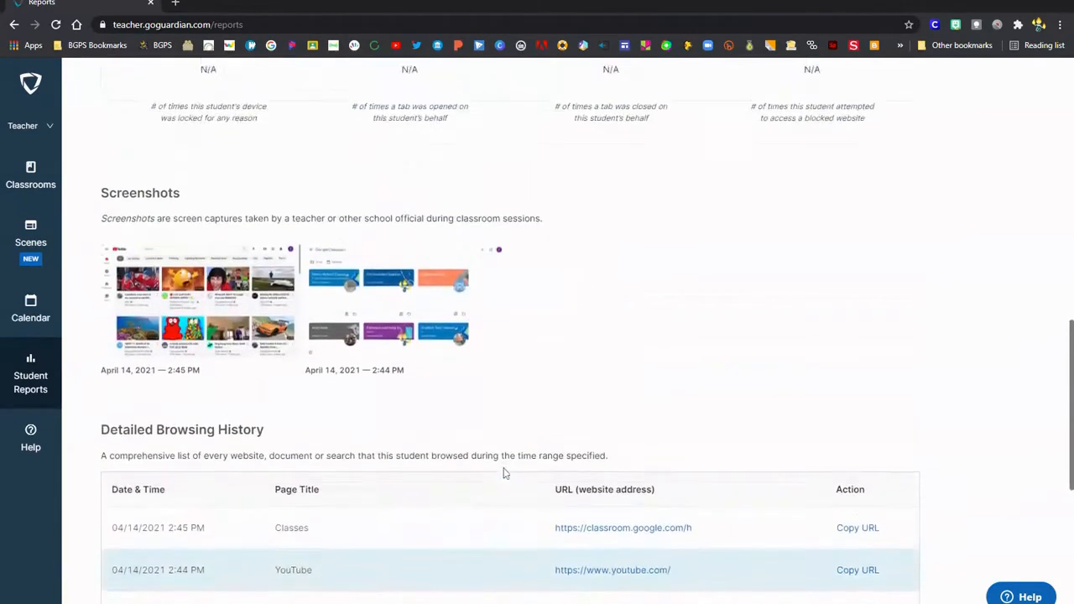
scroll("up", 3)
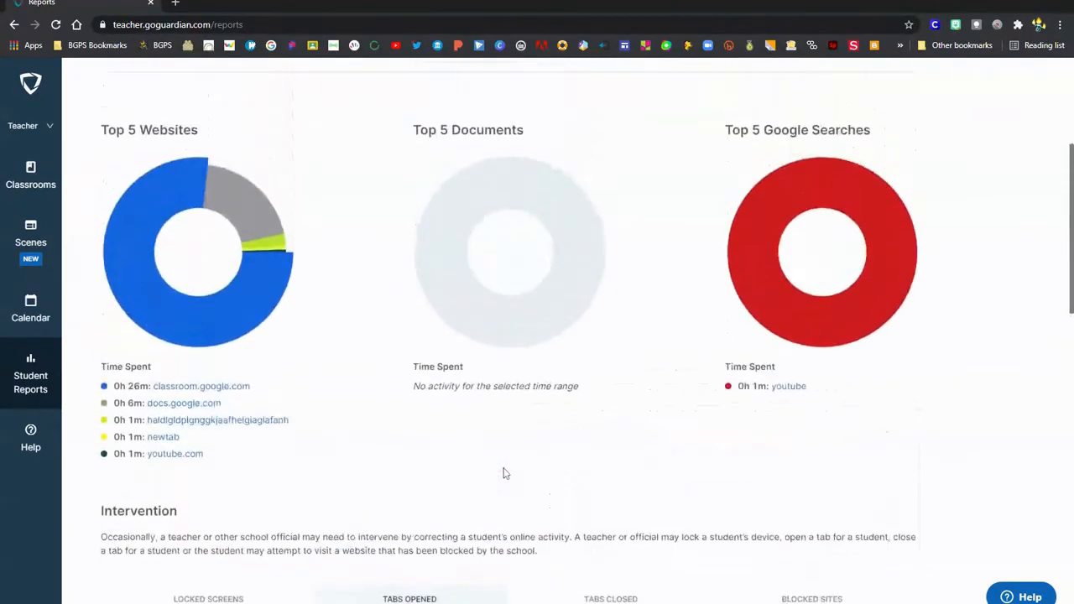
scroll("up", 3)
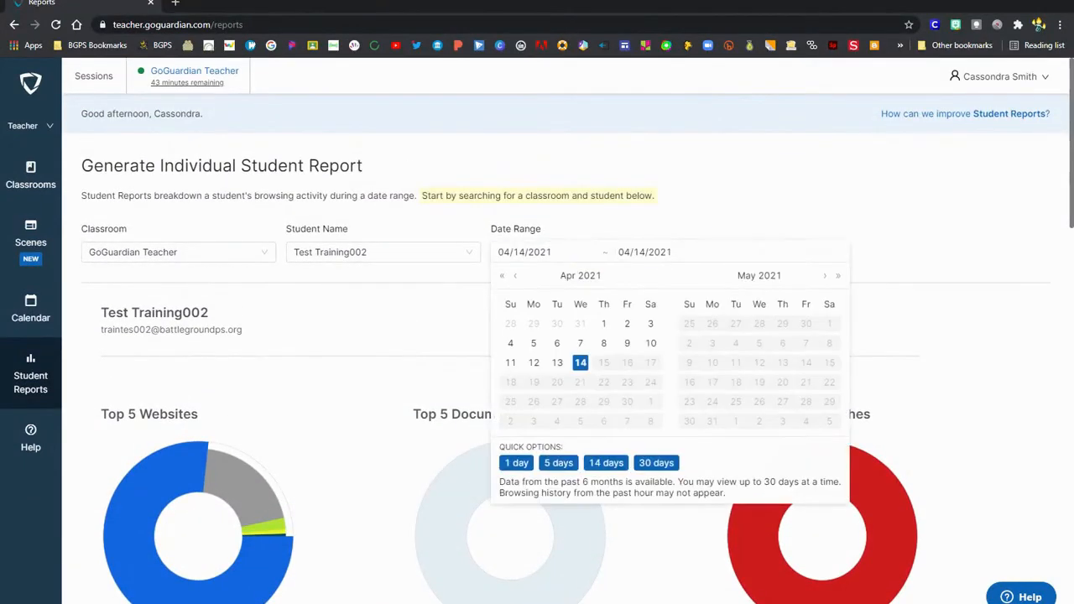
mouse_move(567, 318)
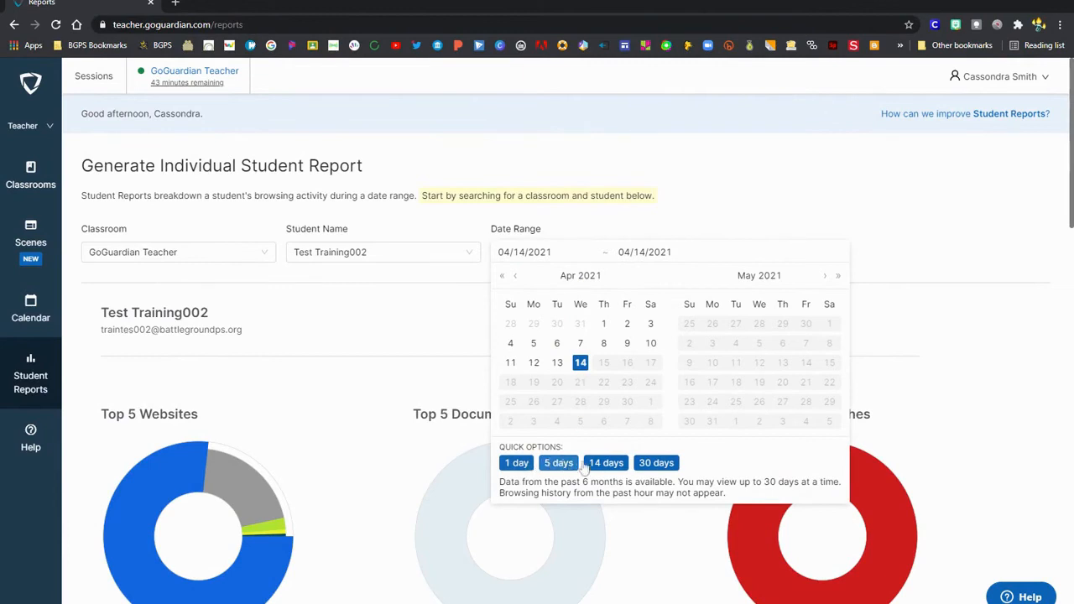
mouse_move(923, 354)
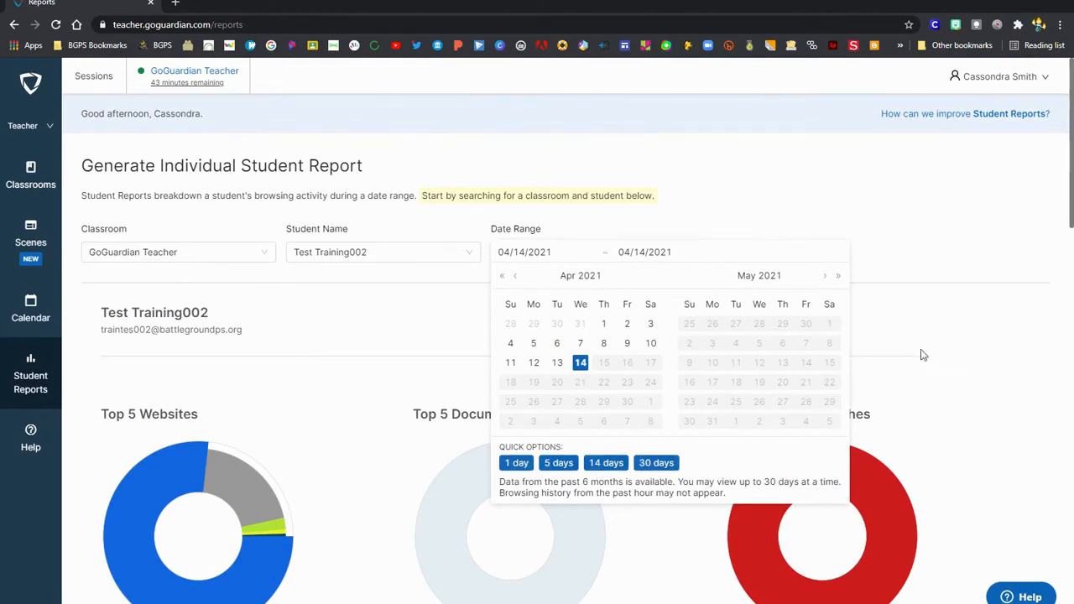
mouse_move(912, 310)
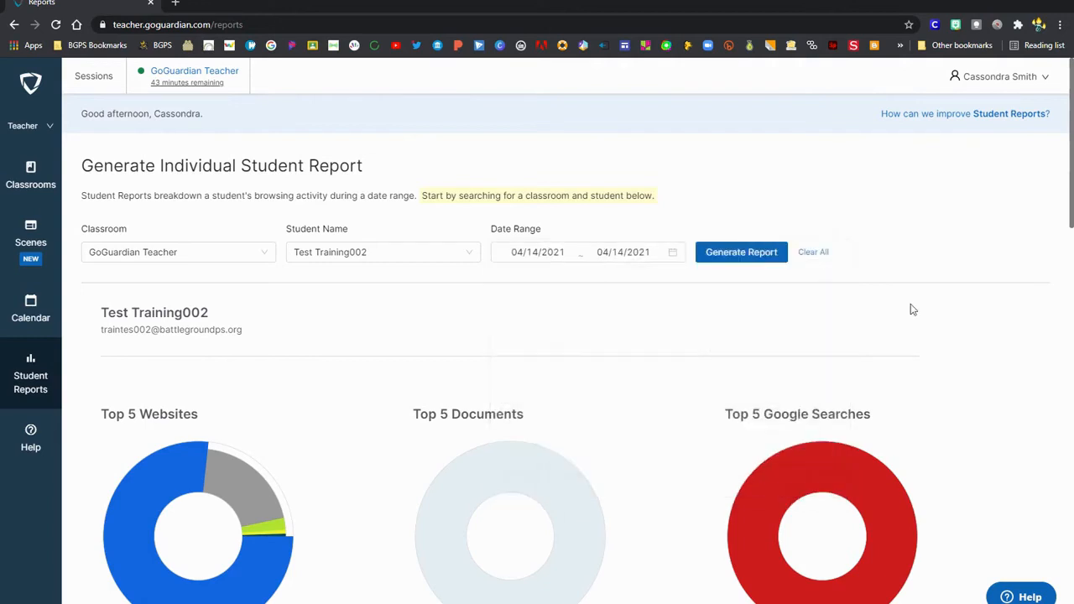
mouse_move(709, 299)
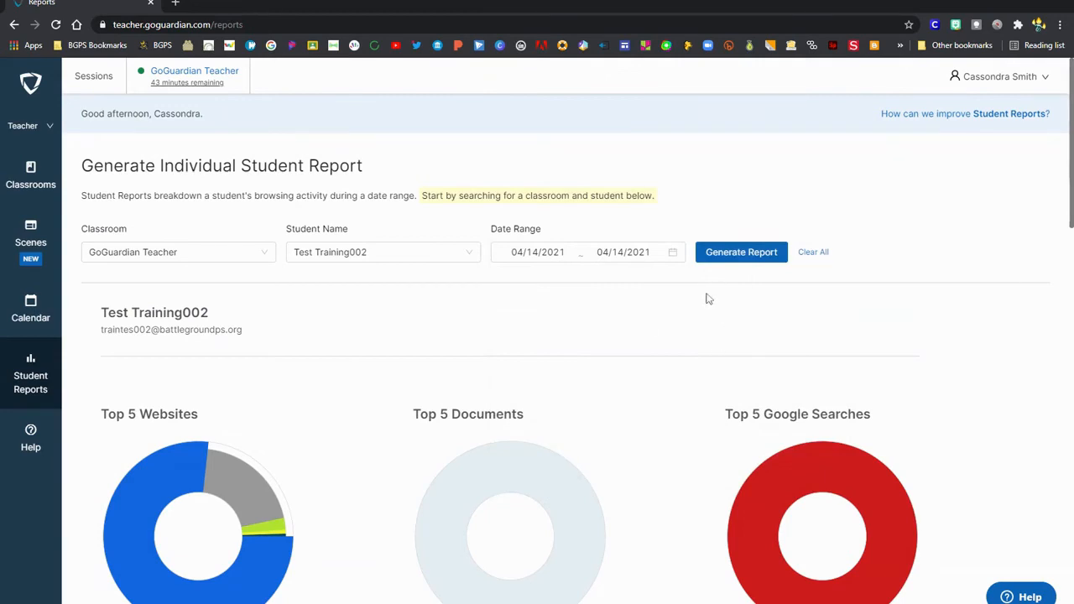
mouse_move(783, 331)
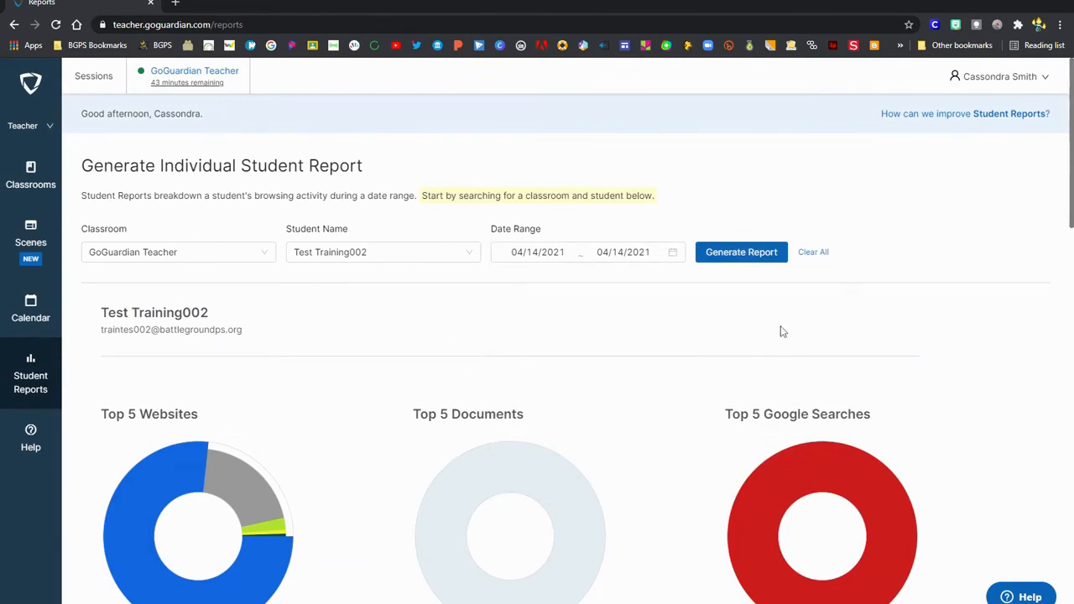
mouse_move(789, 341)
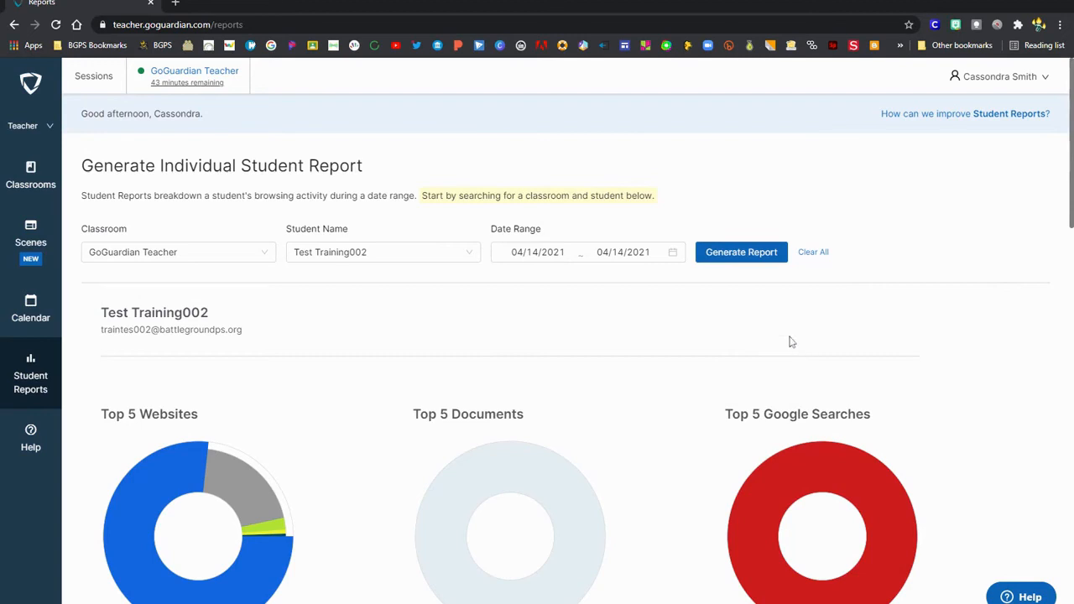
scroll("down", 3)
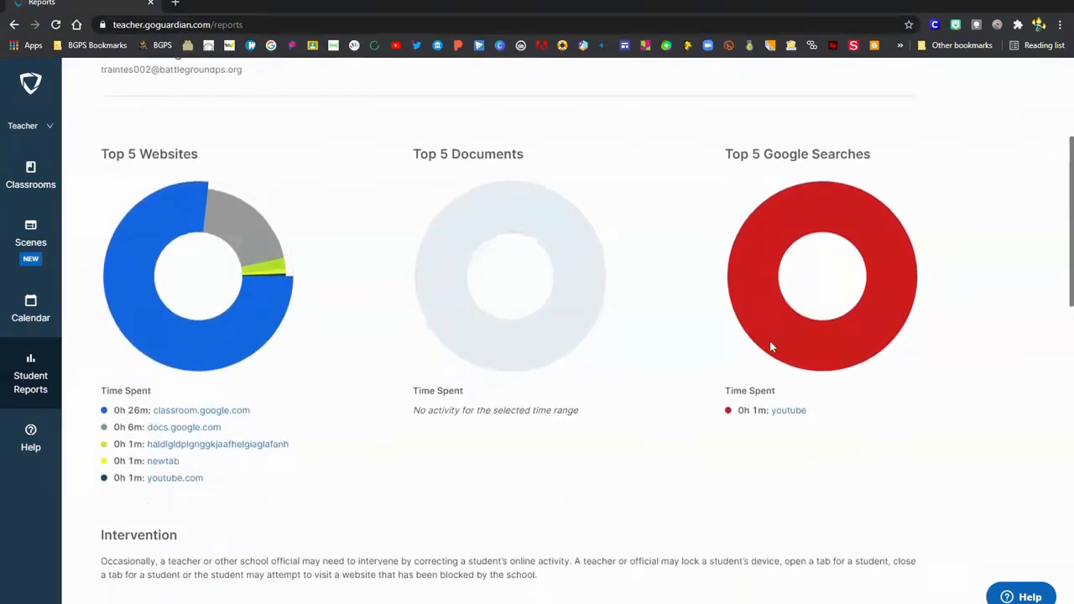
scroll("down", 3)
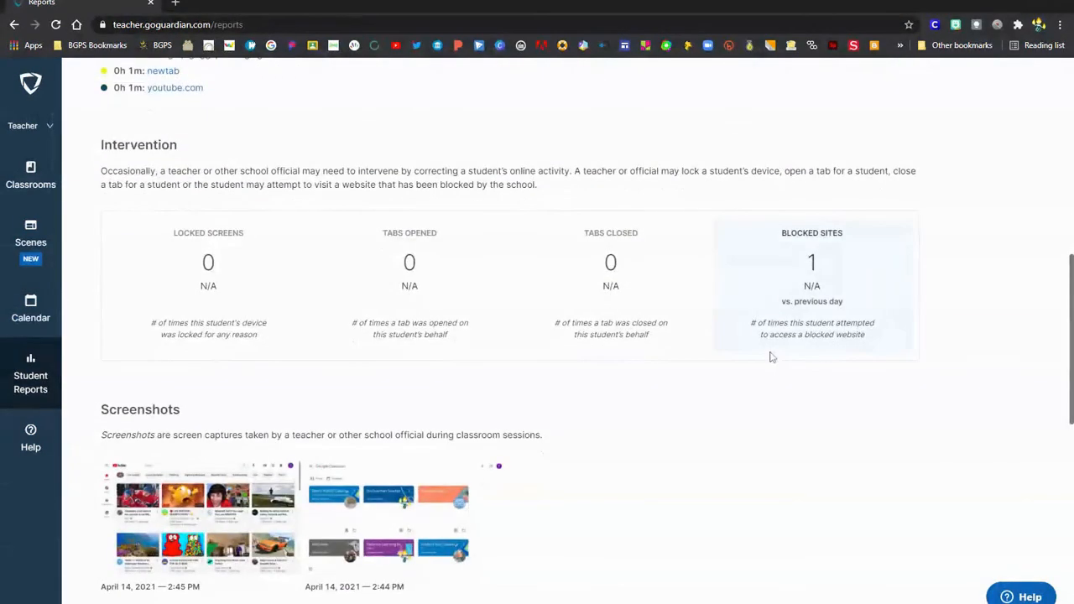
scroll("down", 3)
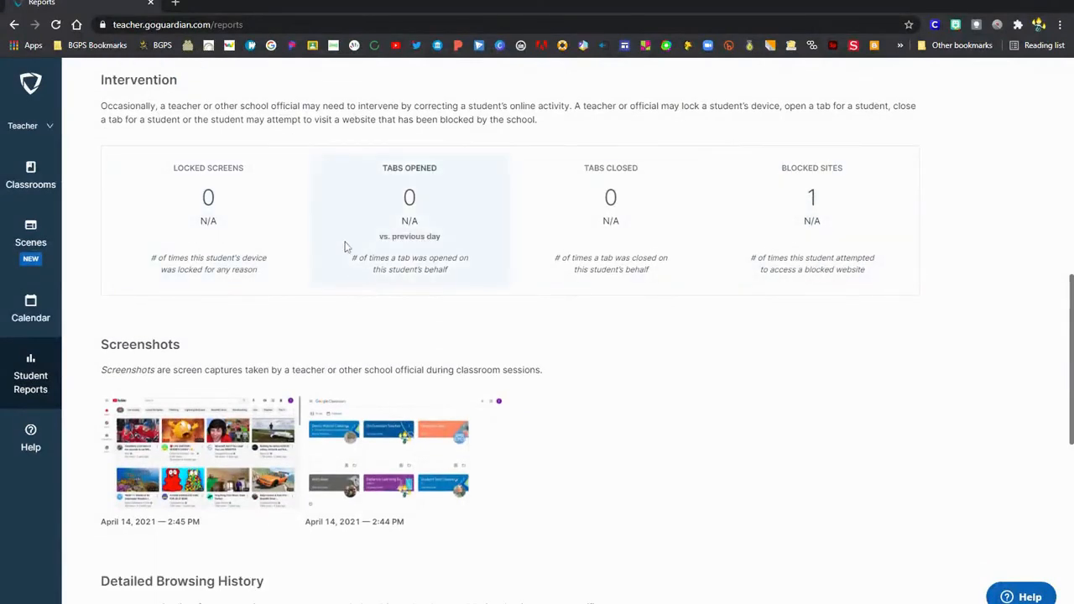
mouse_move(323, 241)
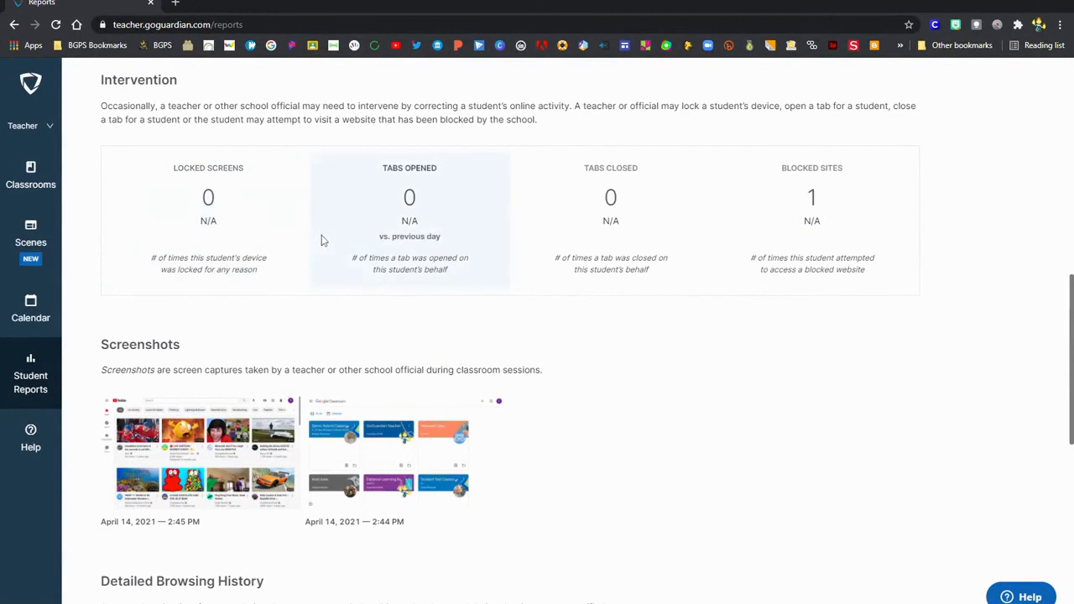
mouse_move(353, 247)
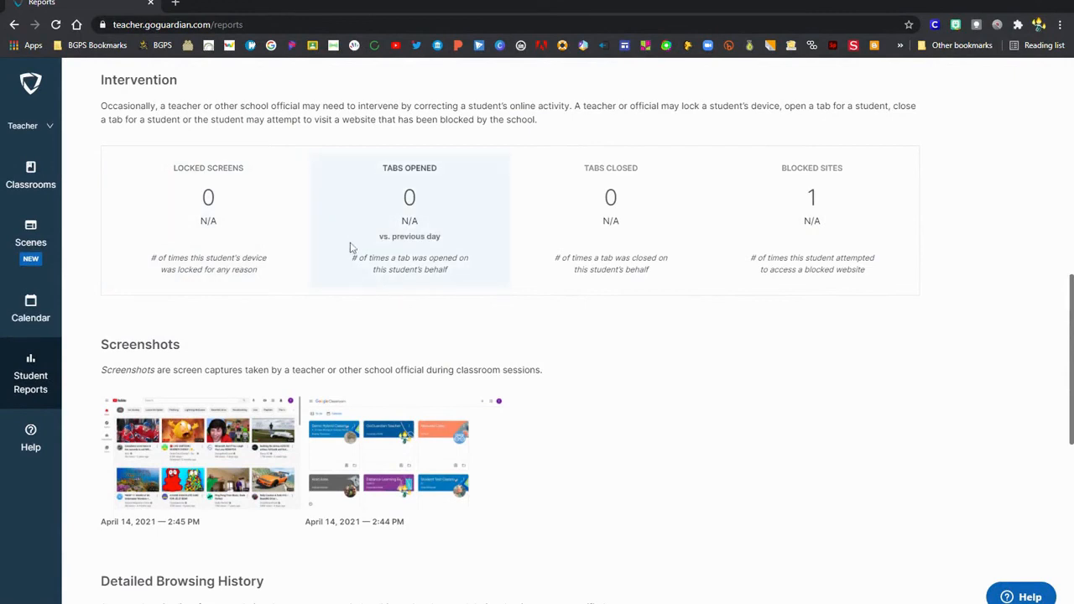
mouse_move(663, 297)
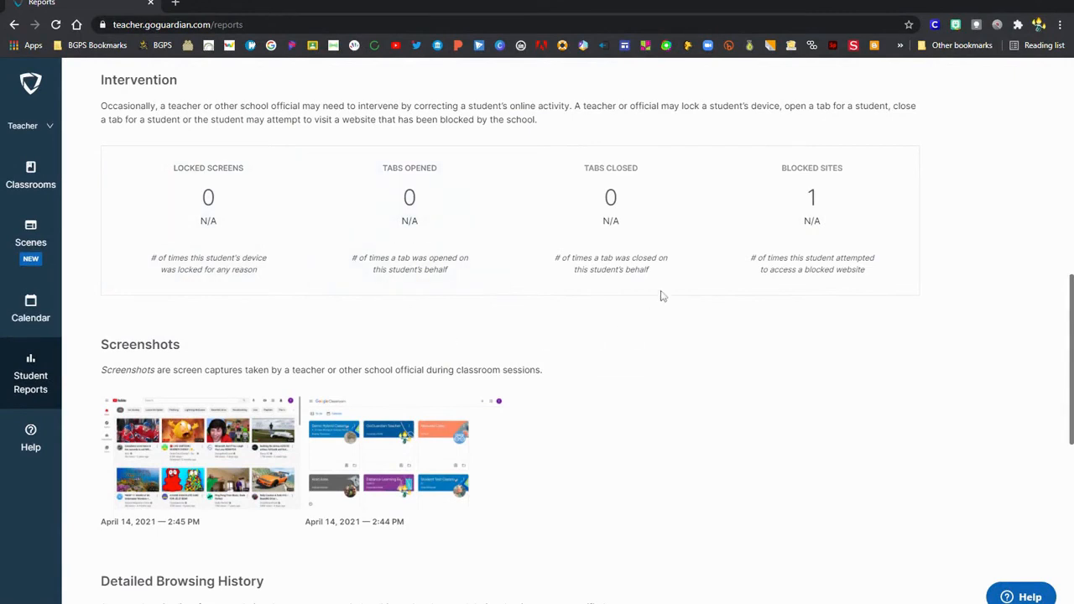
mouse_move(610, 236)
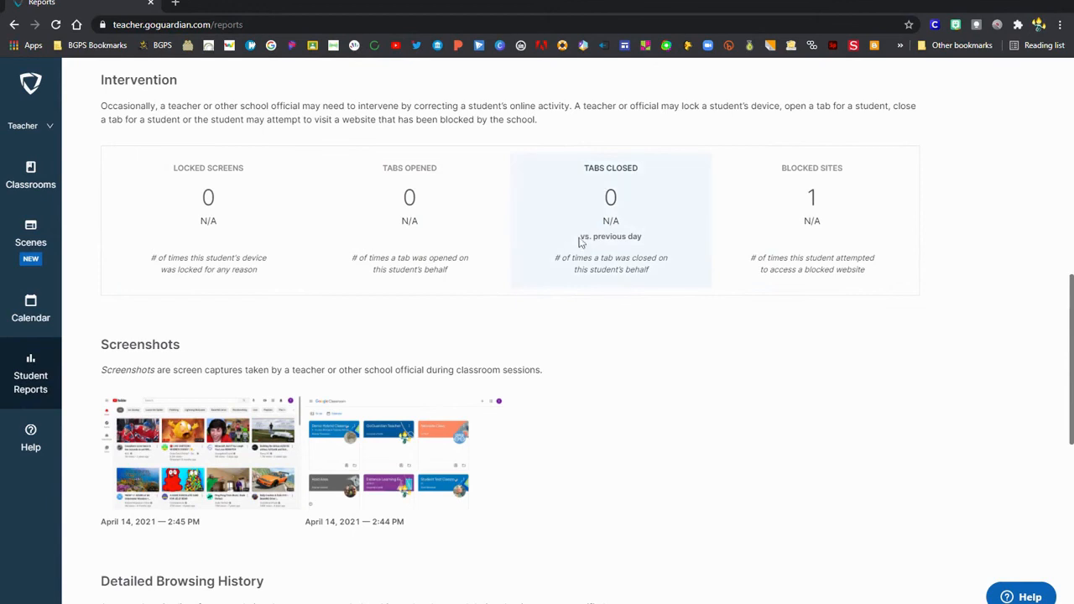
mouse_move(896, 192)
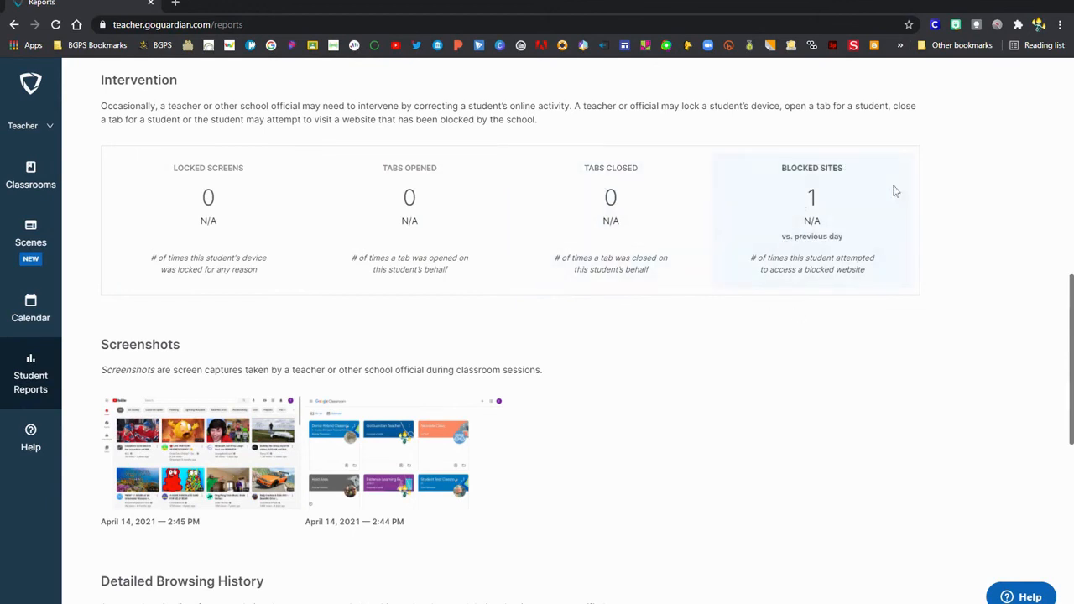
mouse_move(900, 370)
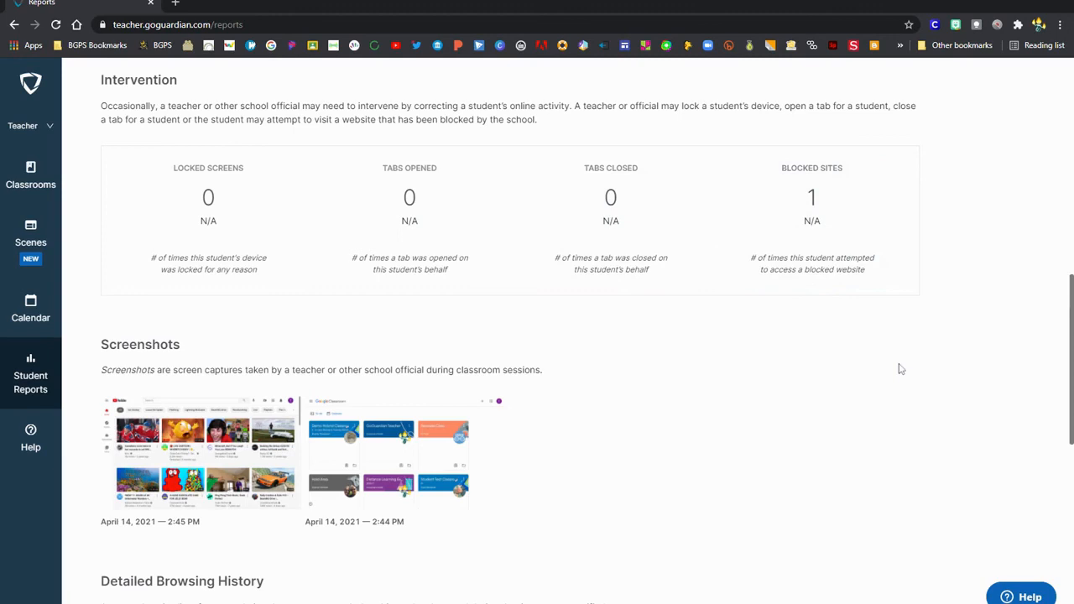
scroll("up", 3)
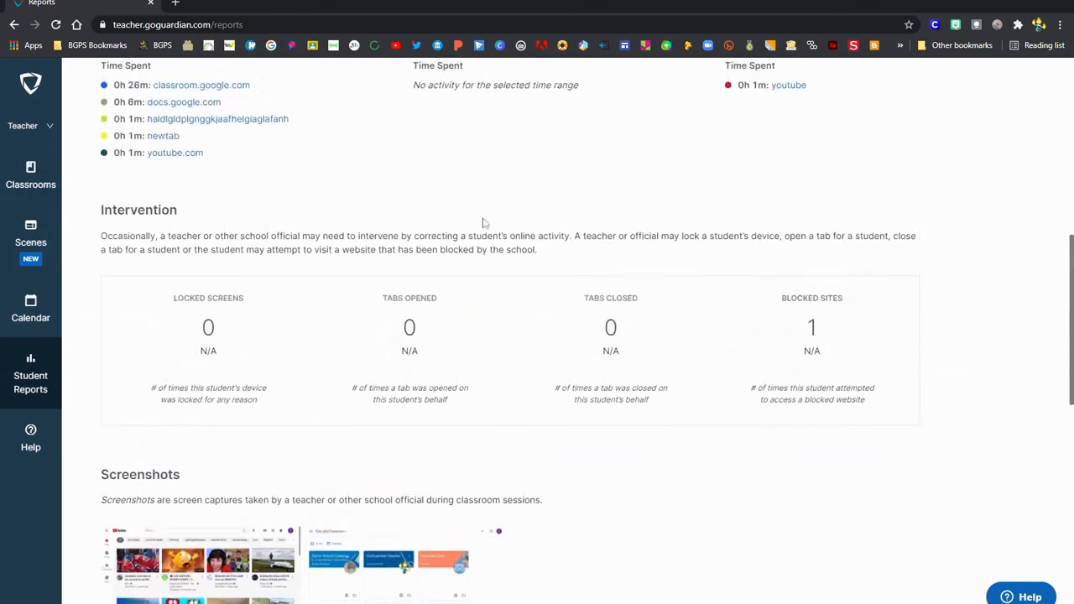
mouse_move(742, 462)
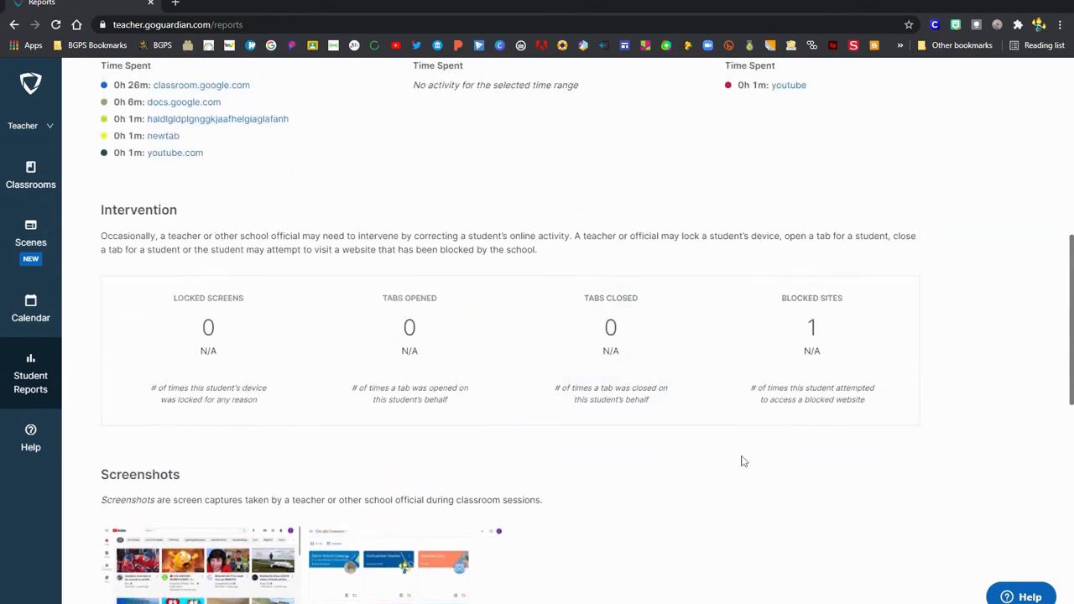
scroll("down", 3)
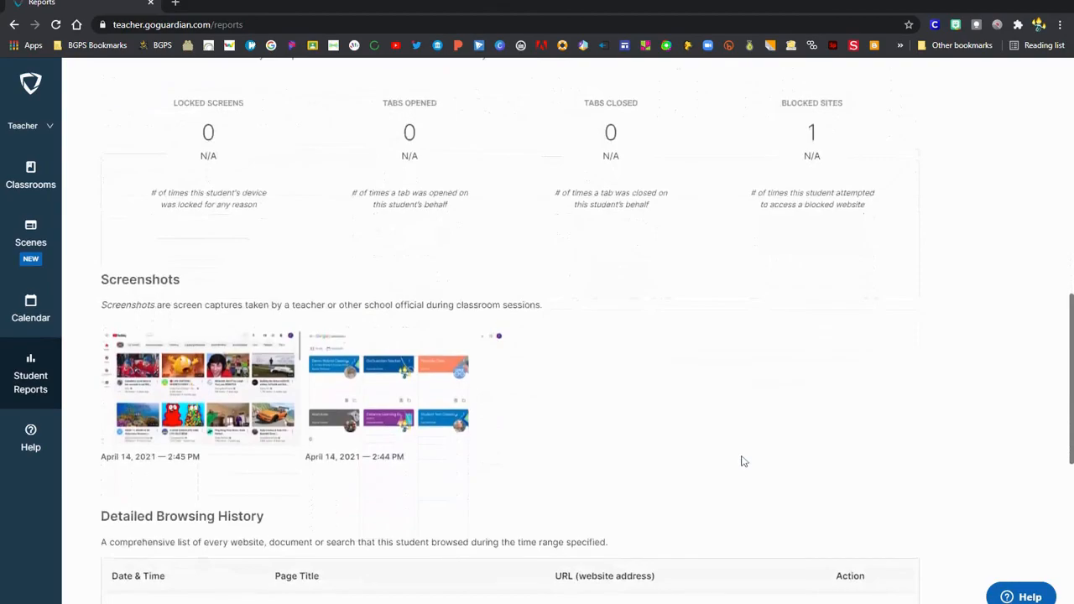